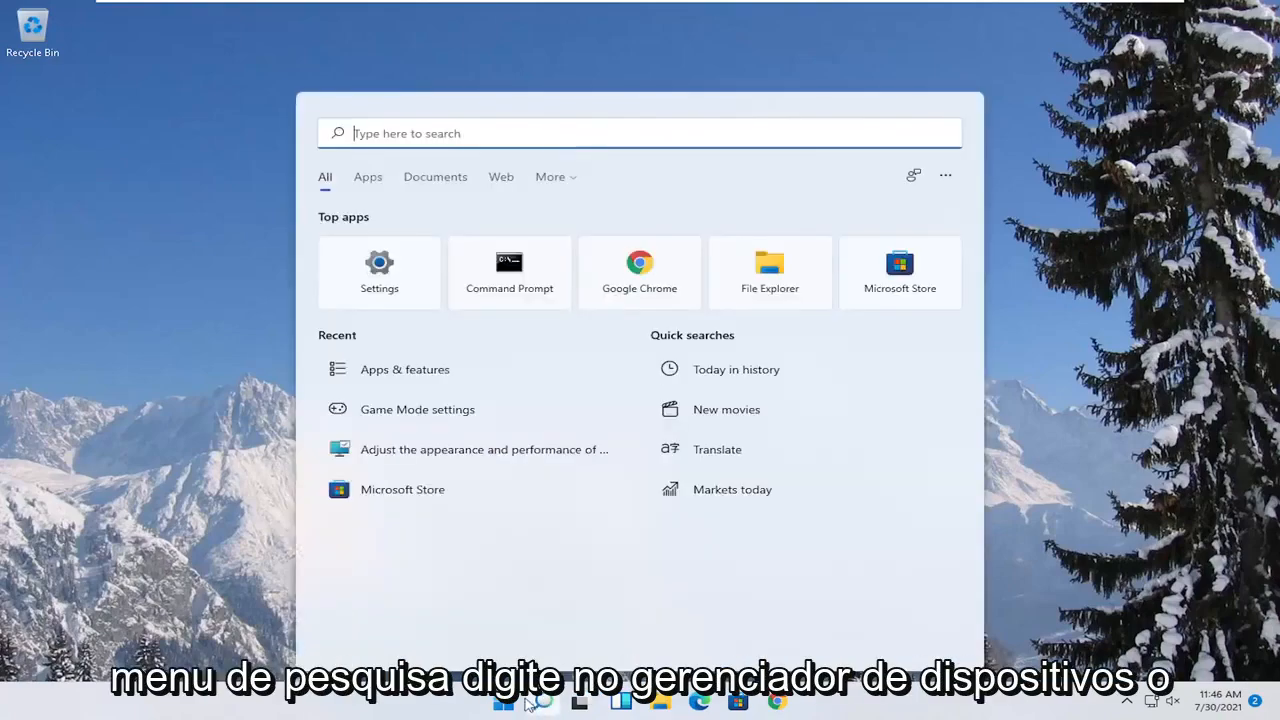
Search 'device manager' from Start and launch Device Manager from the results.
type("device Manager")
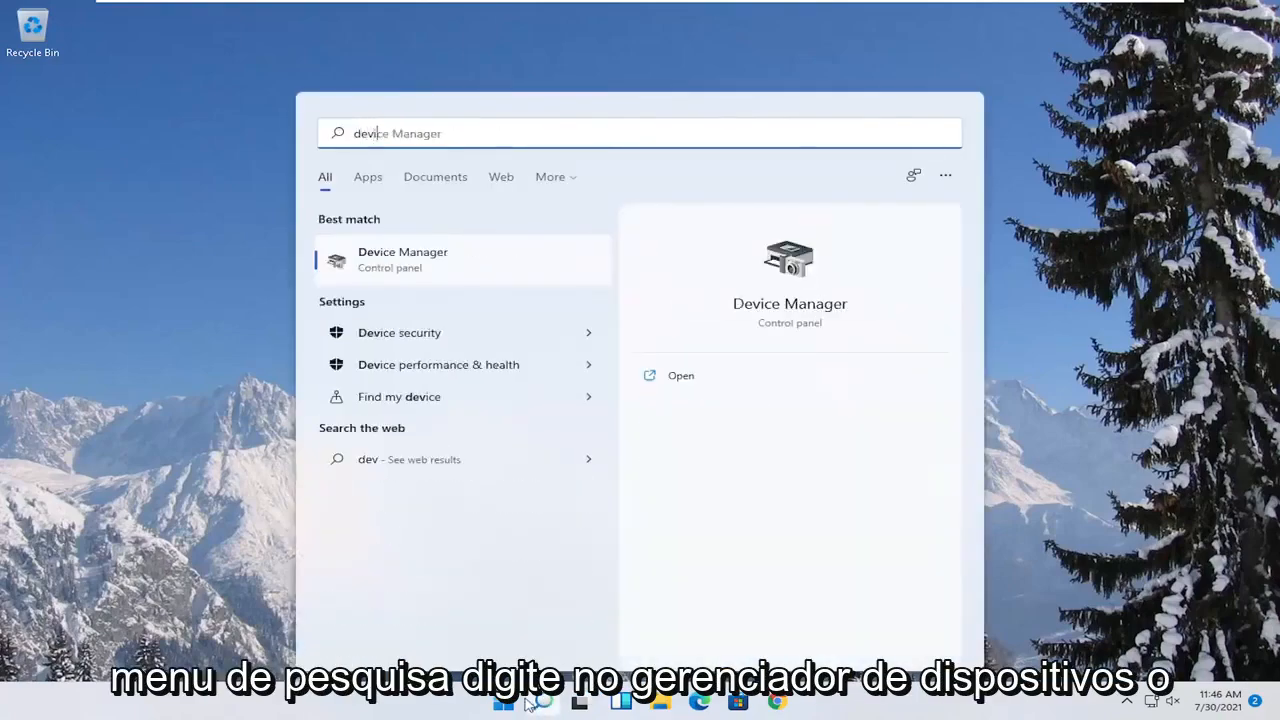
type("device manager")
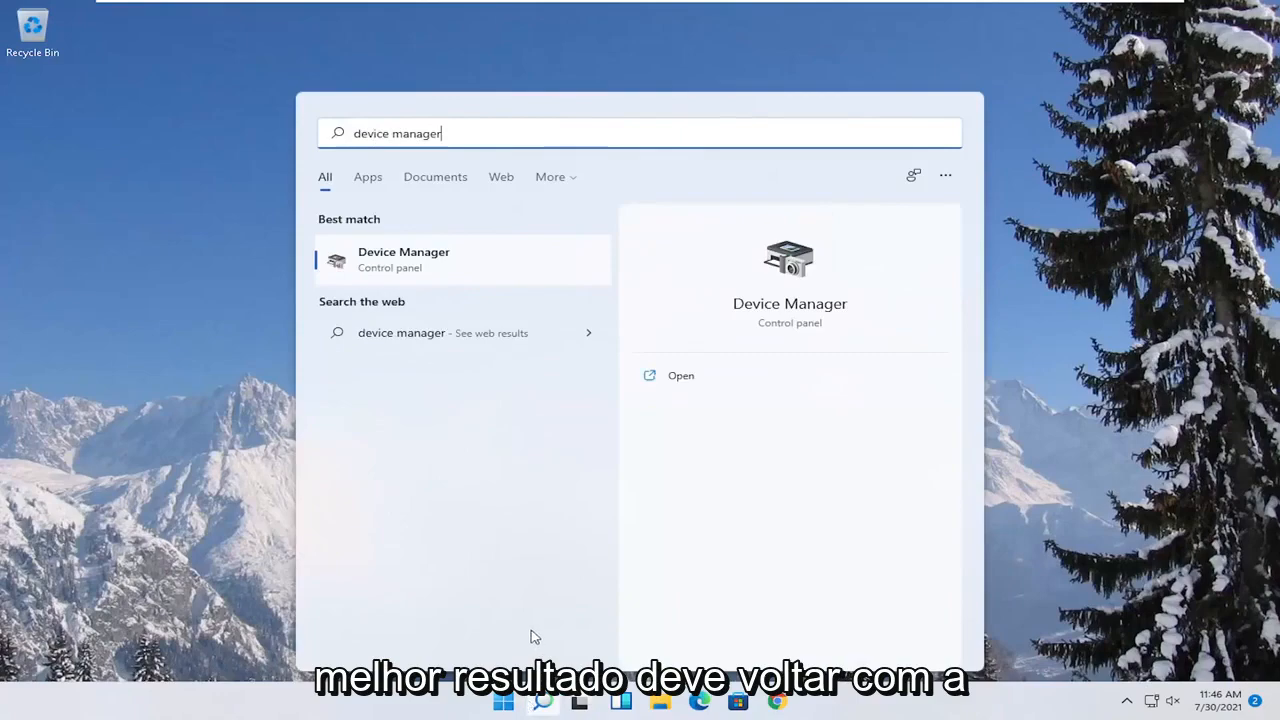
left_click(680, 376)
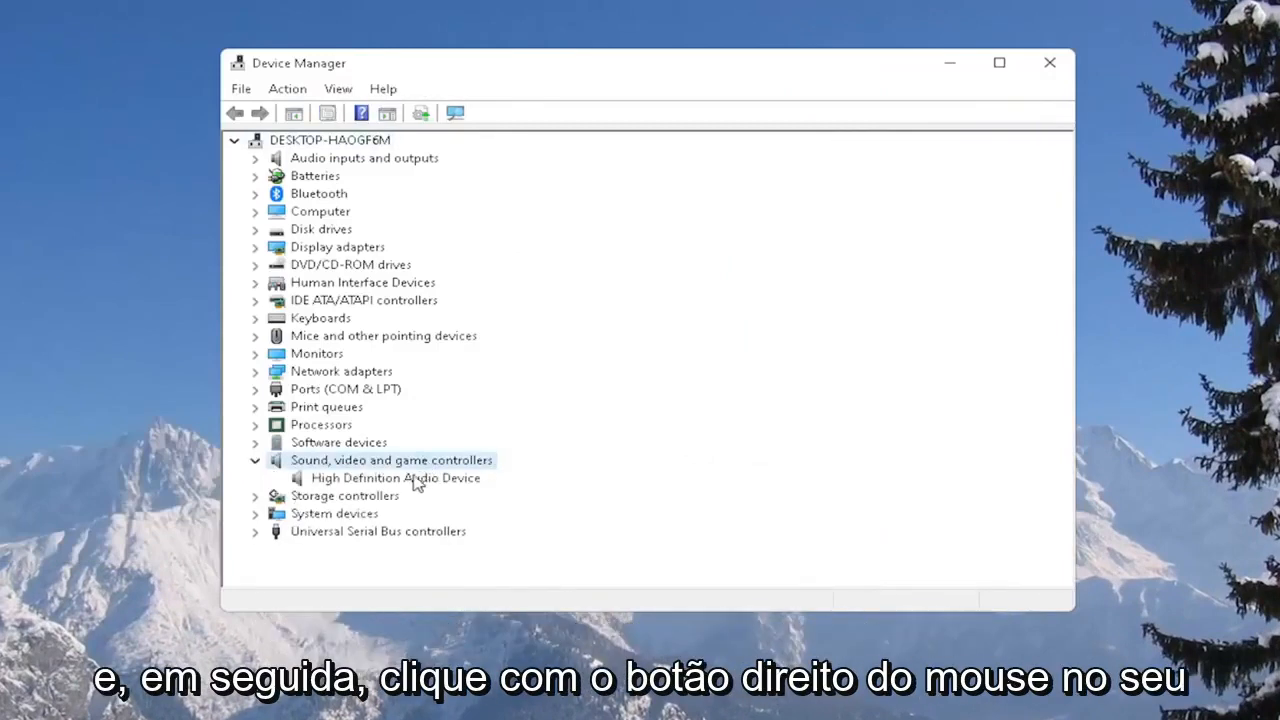
Start updating the High Definition Audio Device driver, browsing this computer and picking from the available list.
right_click(396, 476)
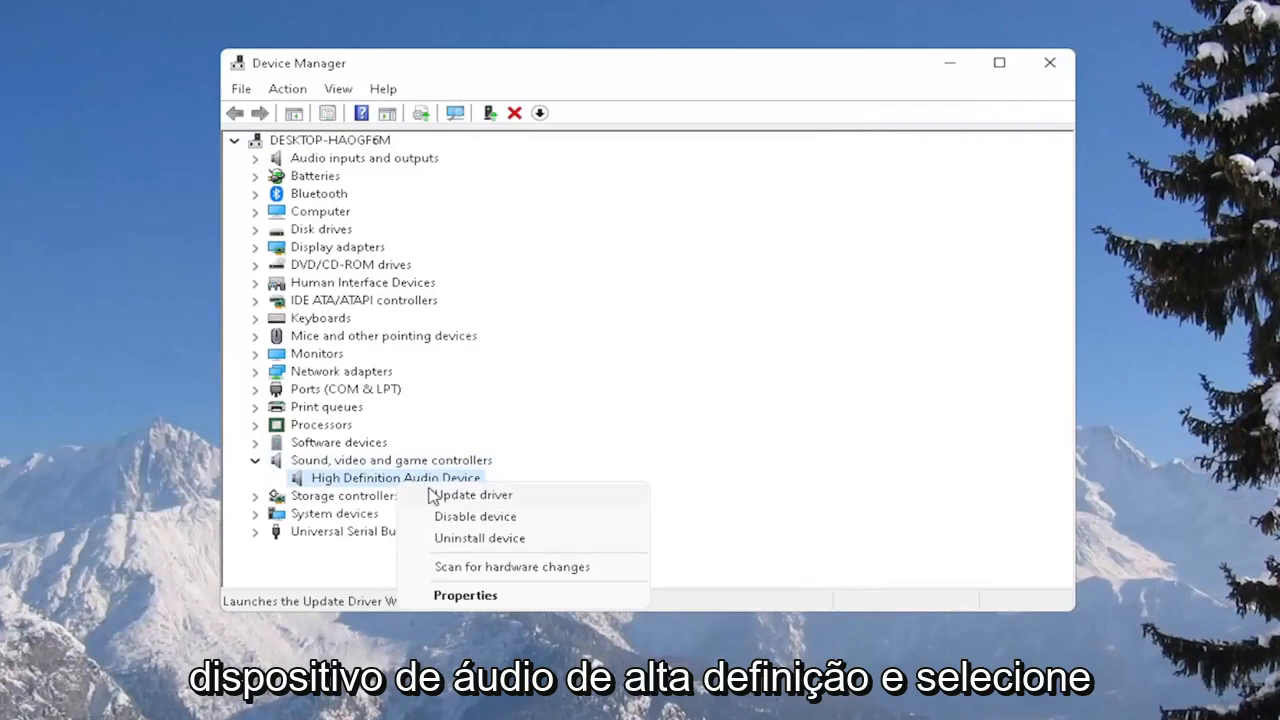
left_click(472, 494)
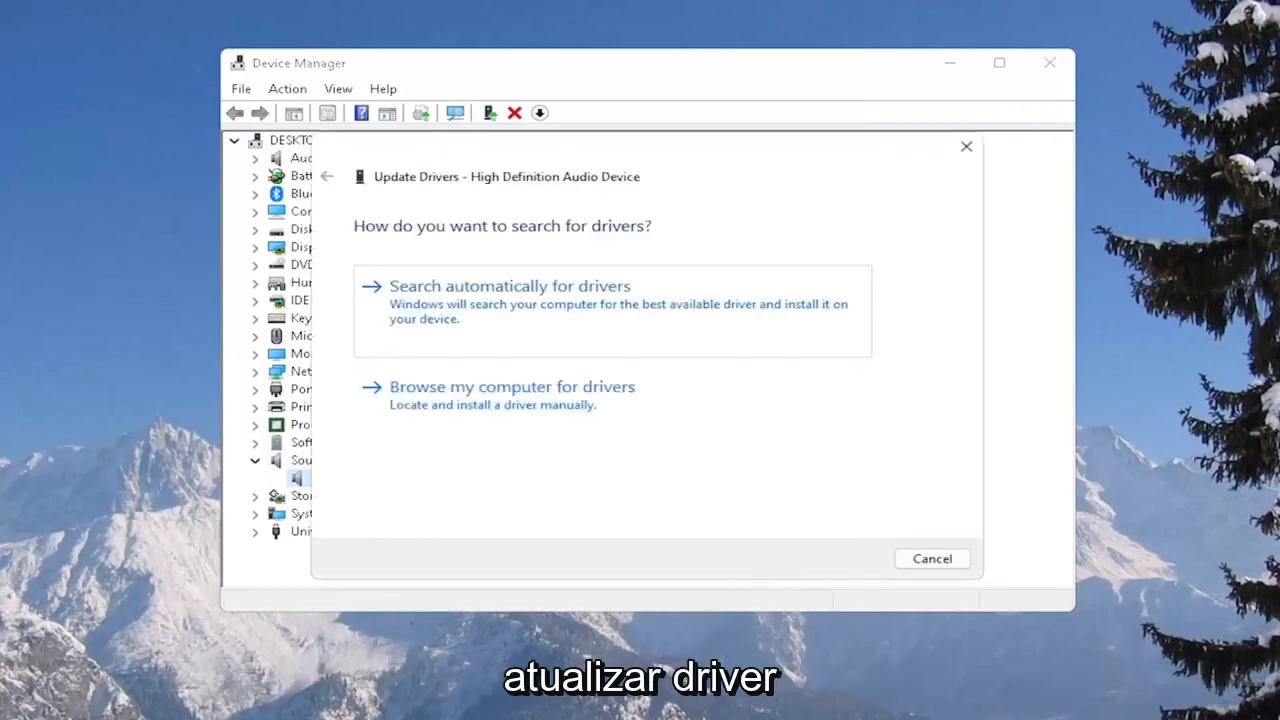
left_click(512, 386)
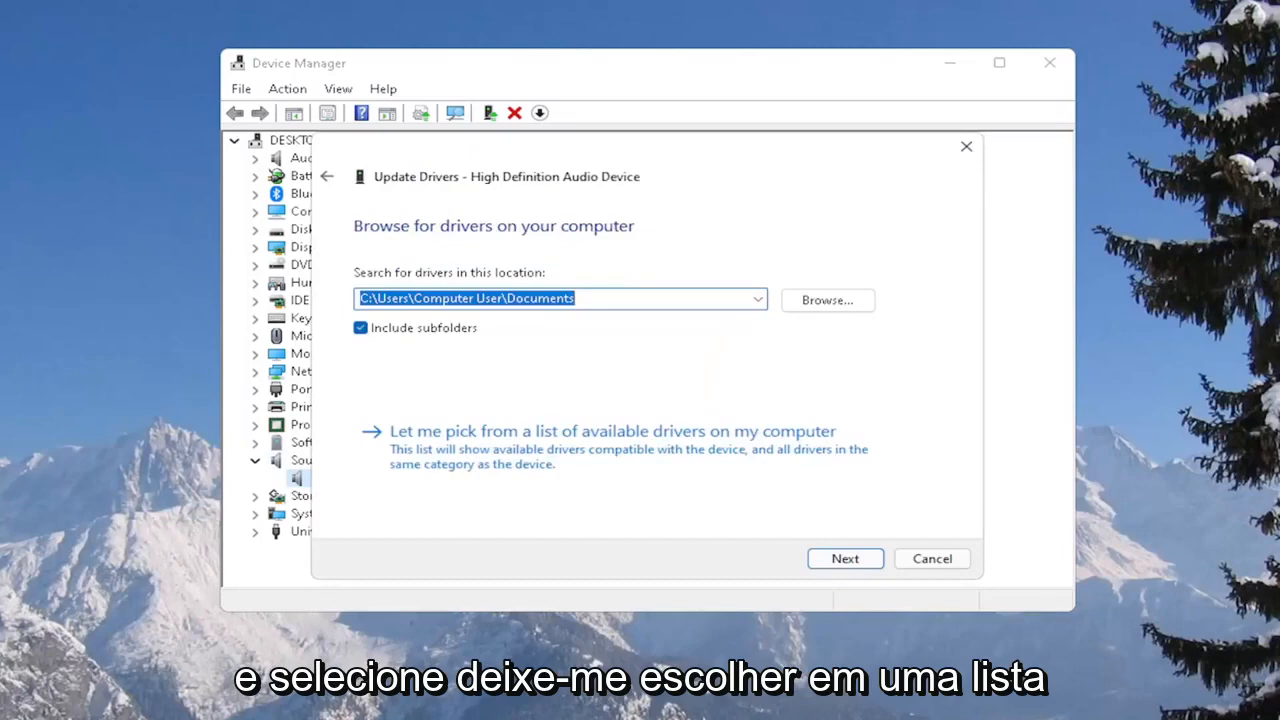
left_click(612, 432)
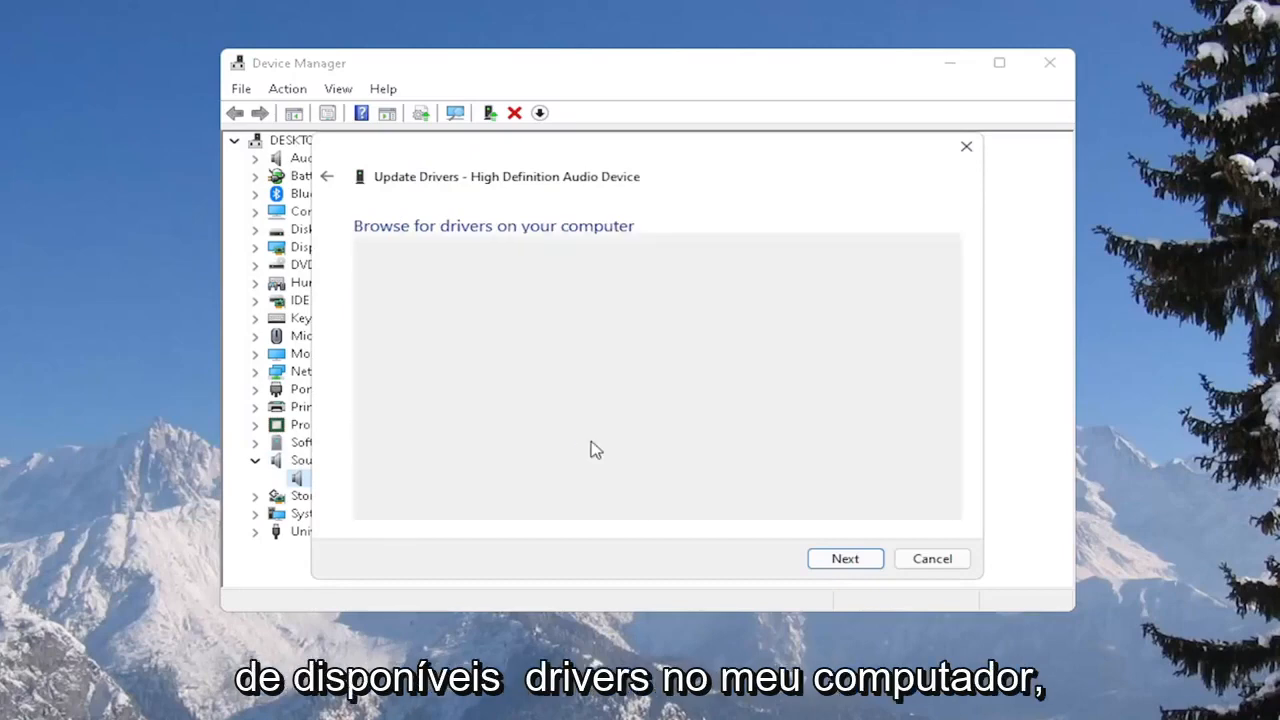
left_click(844, 558)
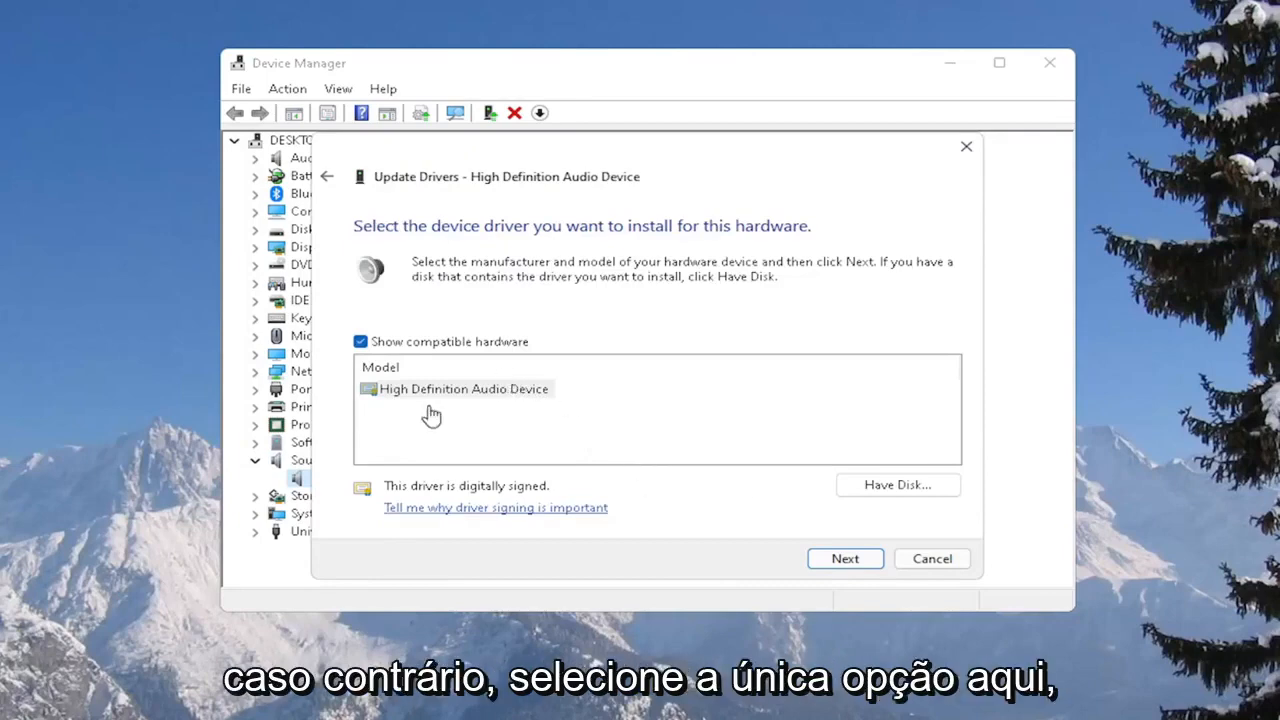
Install the High Definition Audio Device driver, confirm the warning, and dismiss the success notice.
left_click(464, 388)
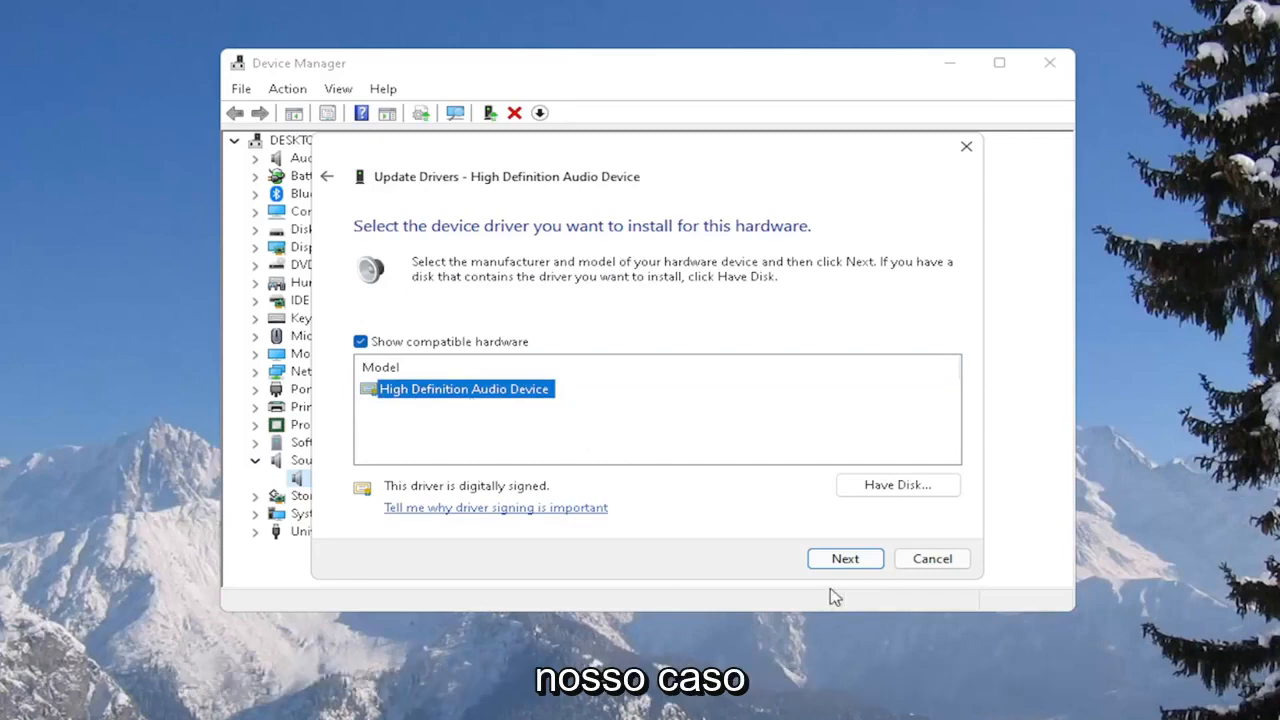
left_click(844, 558)
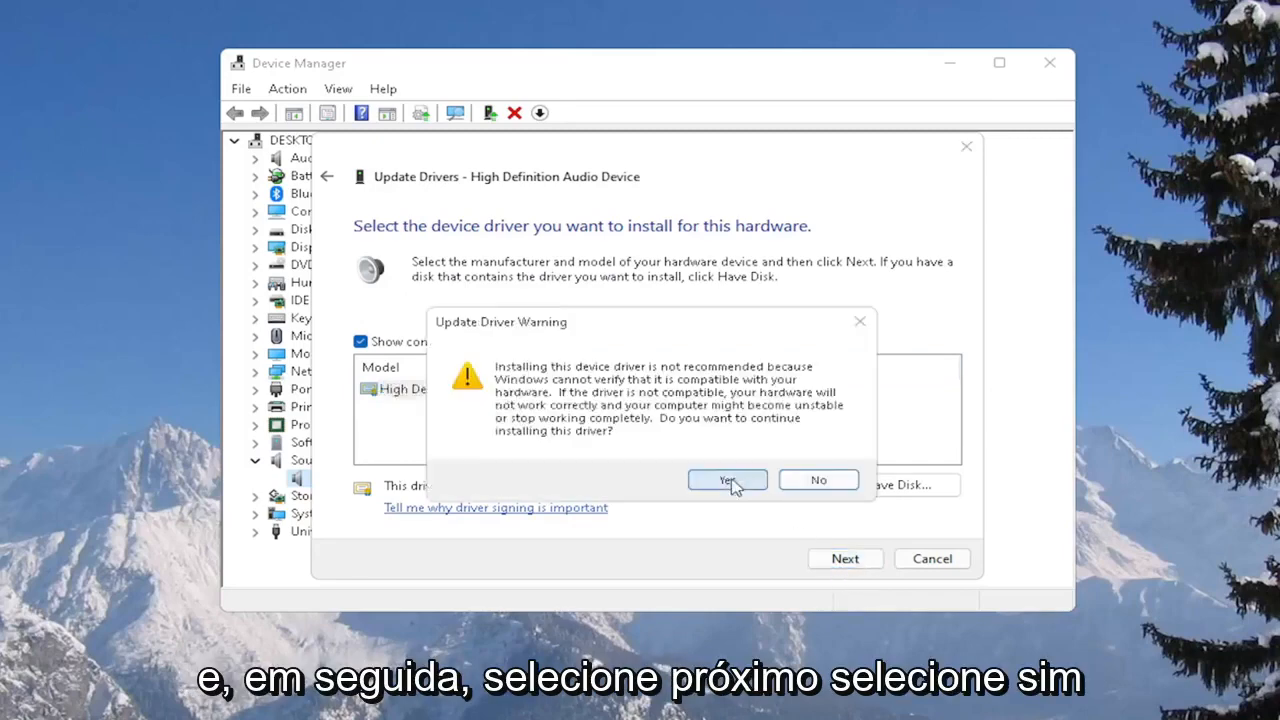
left_click(728, 480)
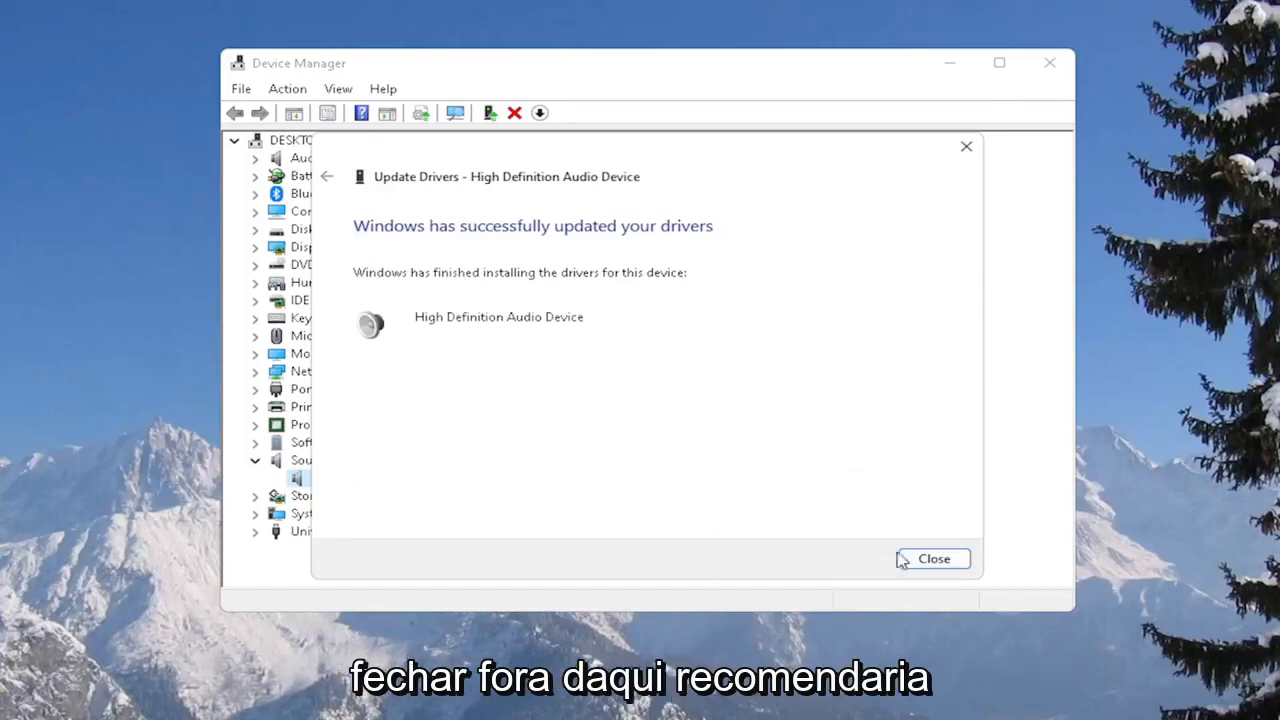
left_click(932, 558)
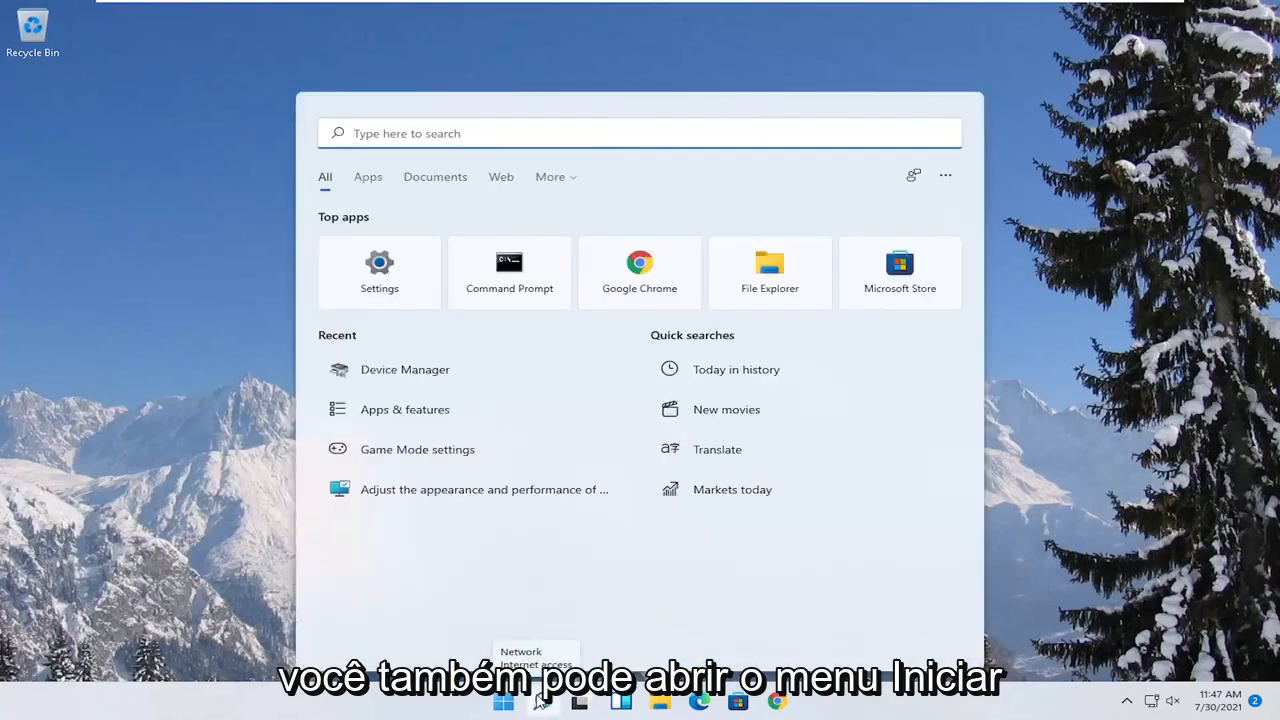
Search 'control panel' from Start to bring up Control Panel.
type("contro, panel")
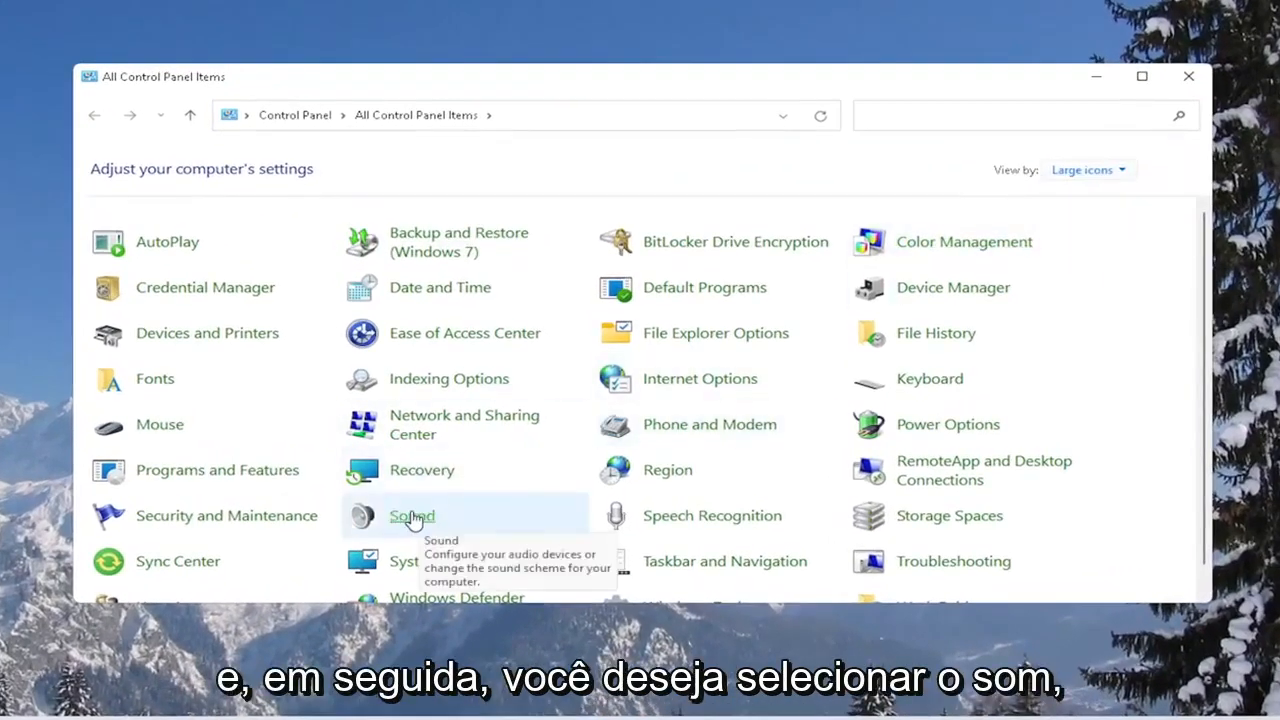
In Sound, select the Speakers playback device, cancel out of Configure, and bring up its Properties.
left_click(412, 516)
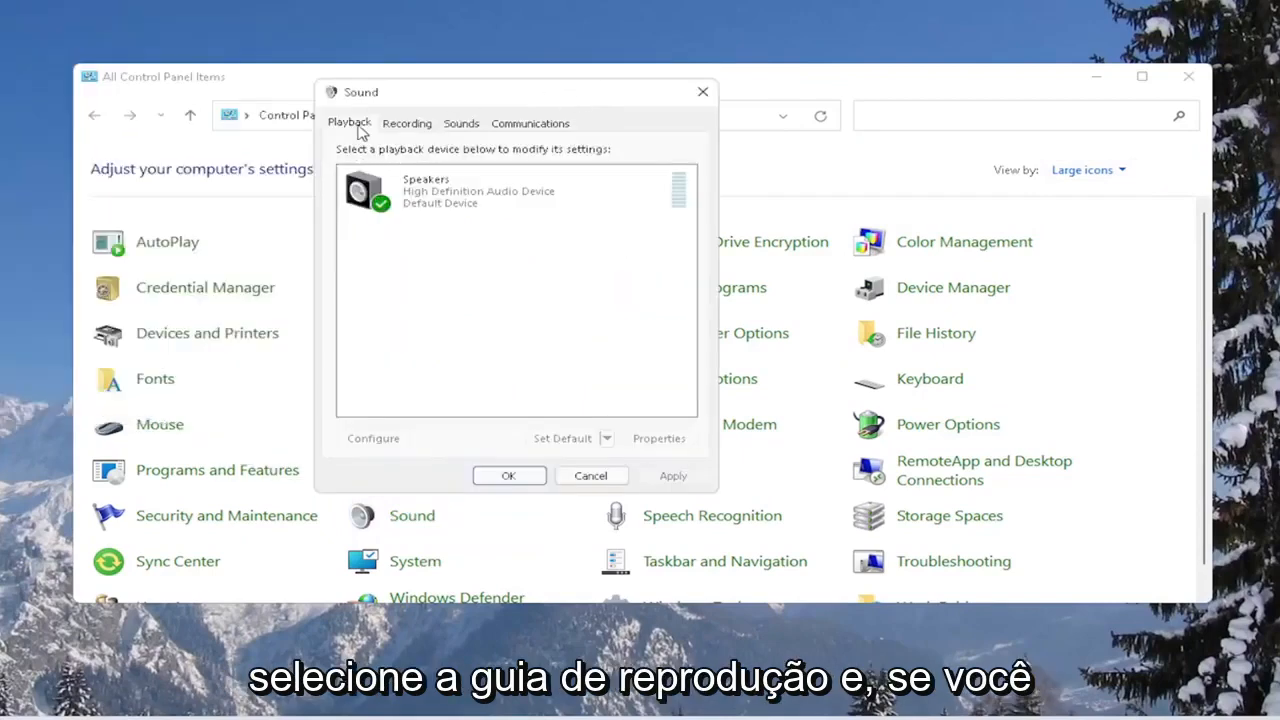
left_click(490, 192)
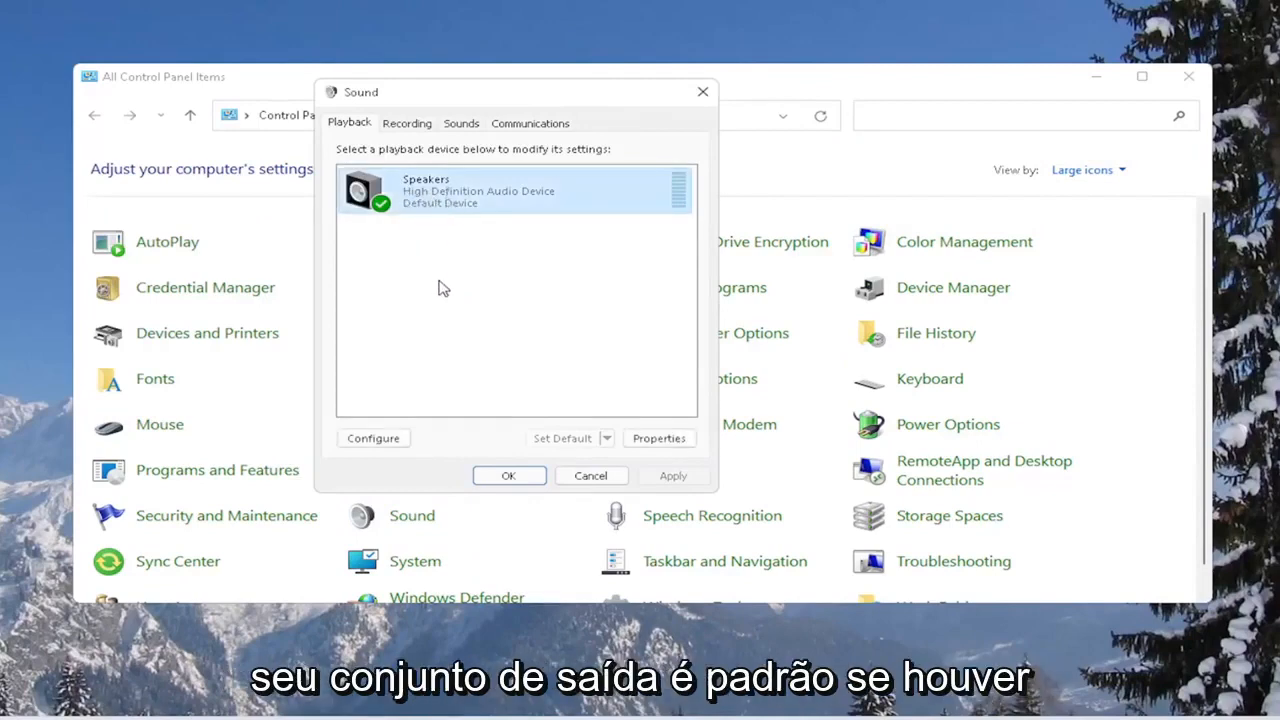
mouse_move(568, 444)
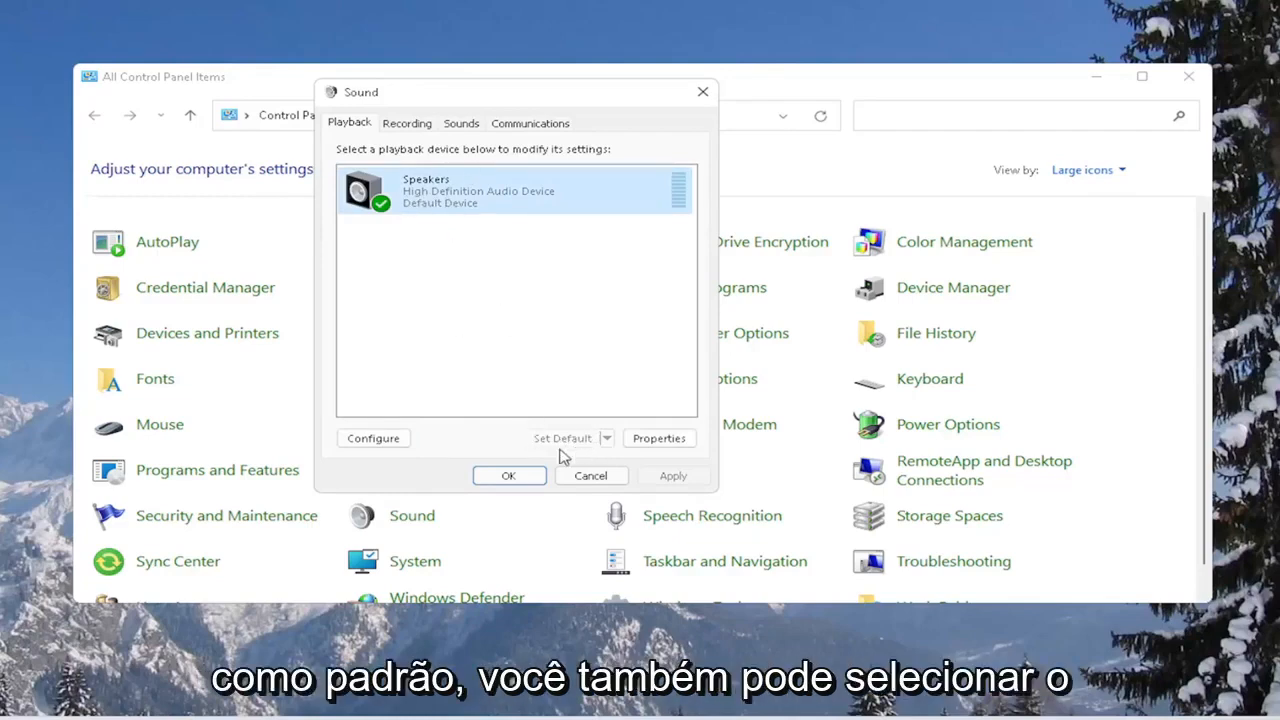
left_click(372, 438)
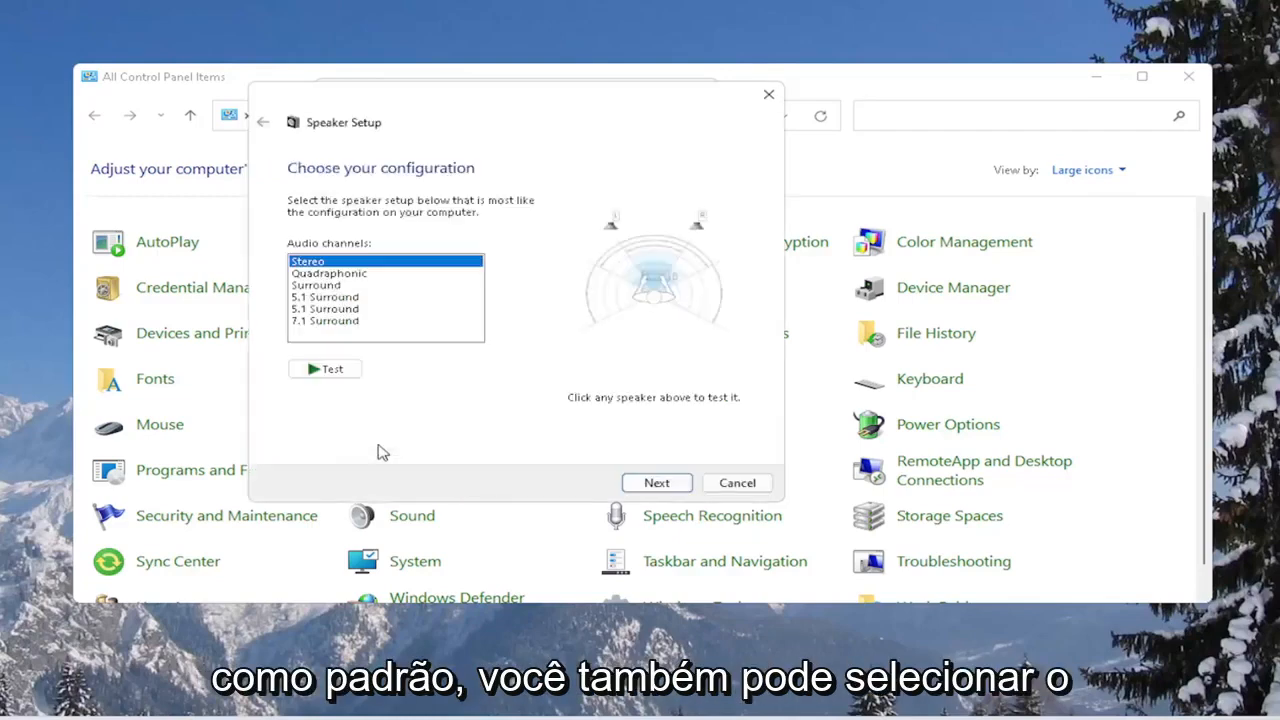
left_click(736, 482)
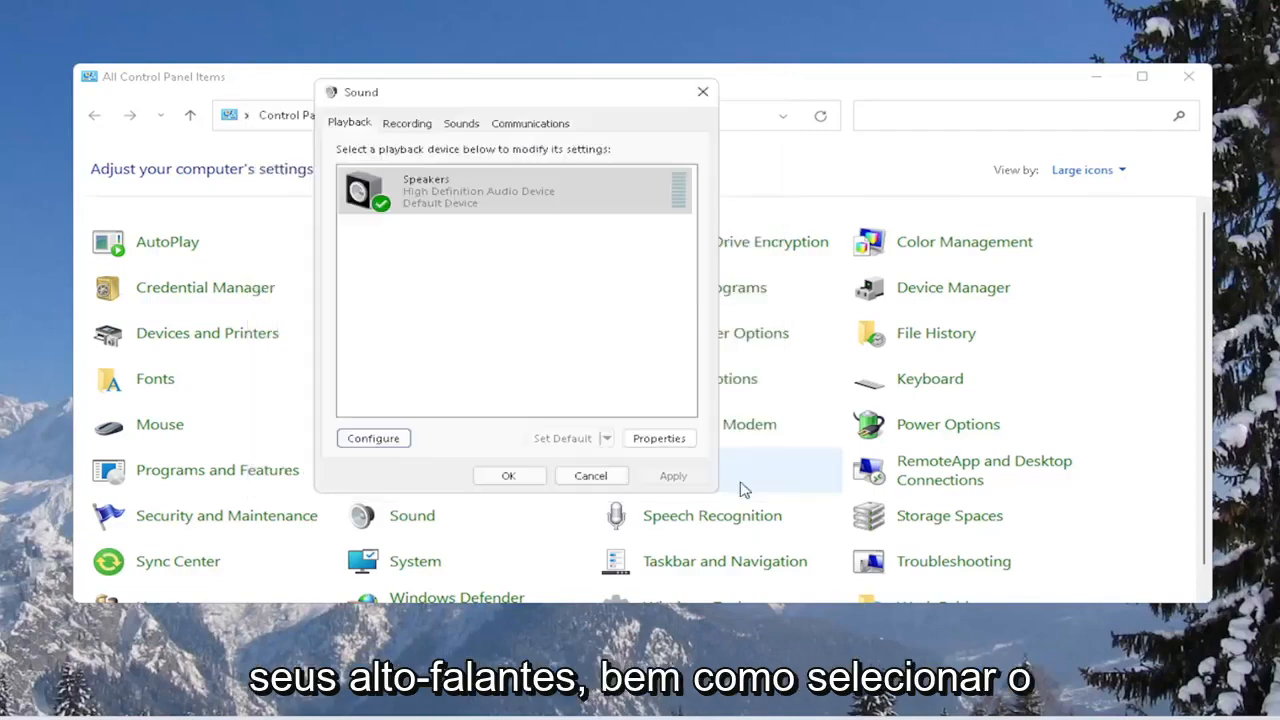
left_click(658, 438)
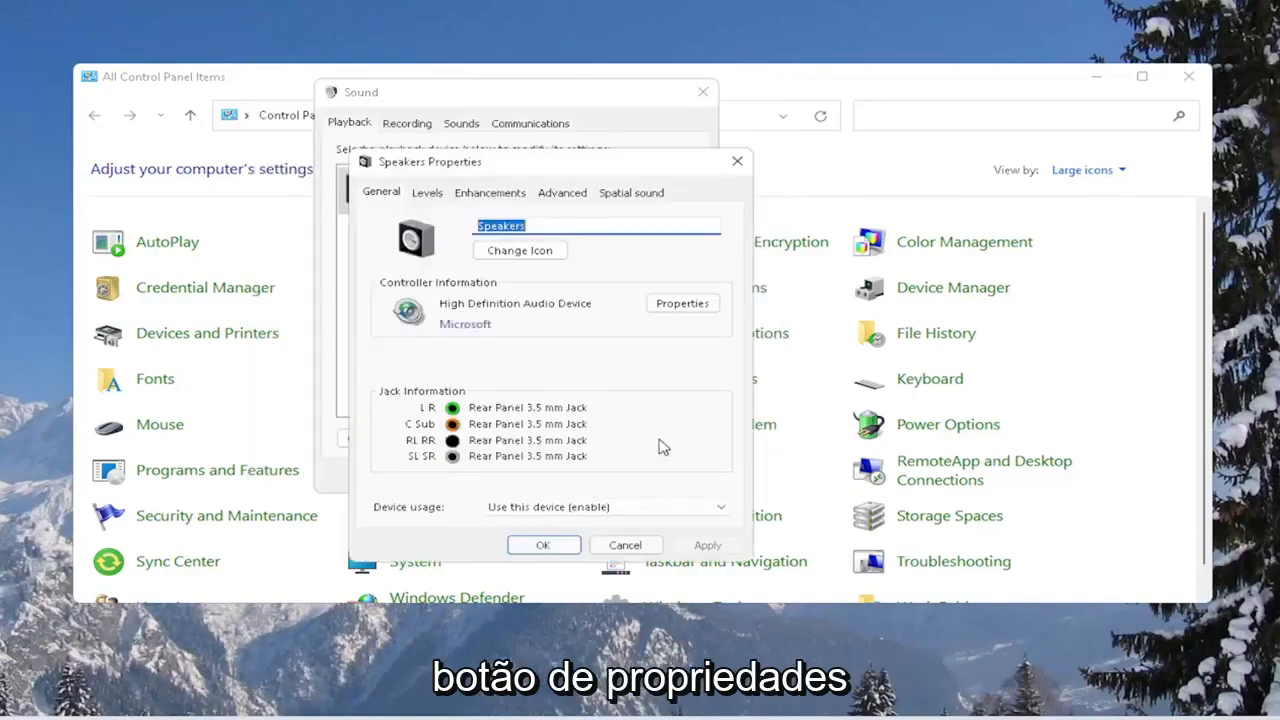
Review the Speakers' Advanced format and Spatial sound settings.
left_click(562, 192)
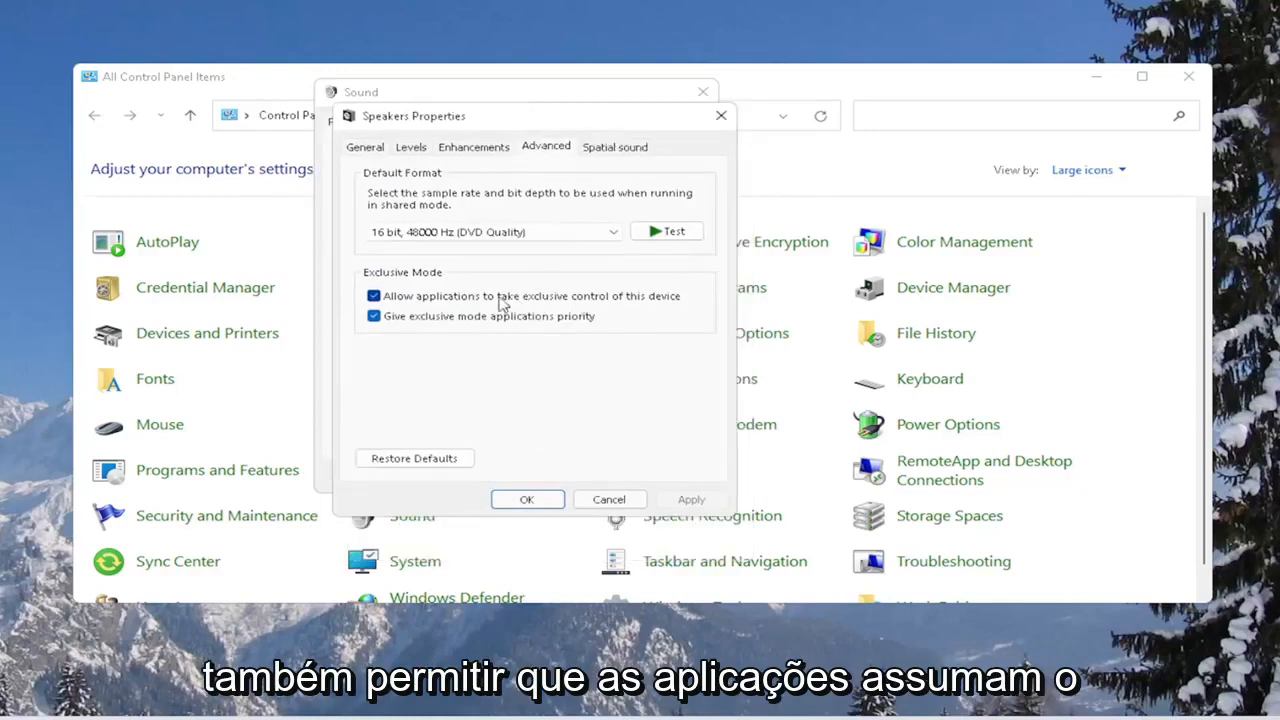
mouse_move(656, 300)
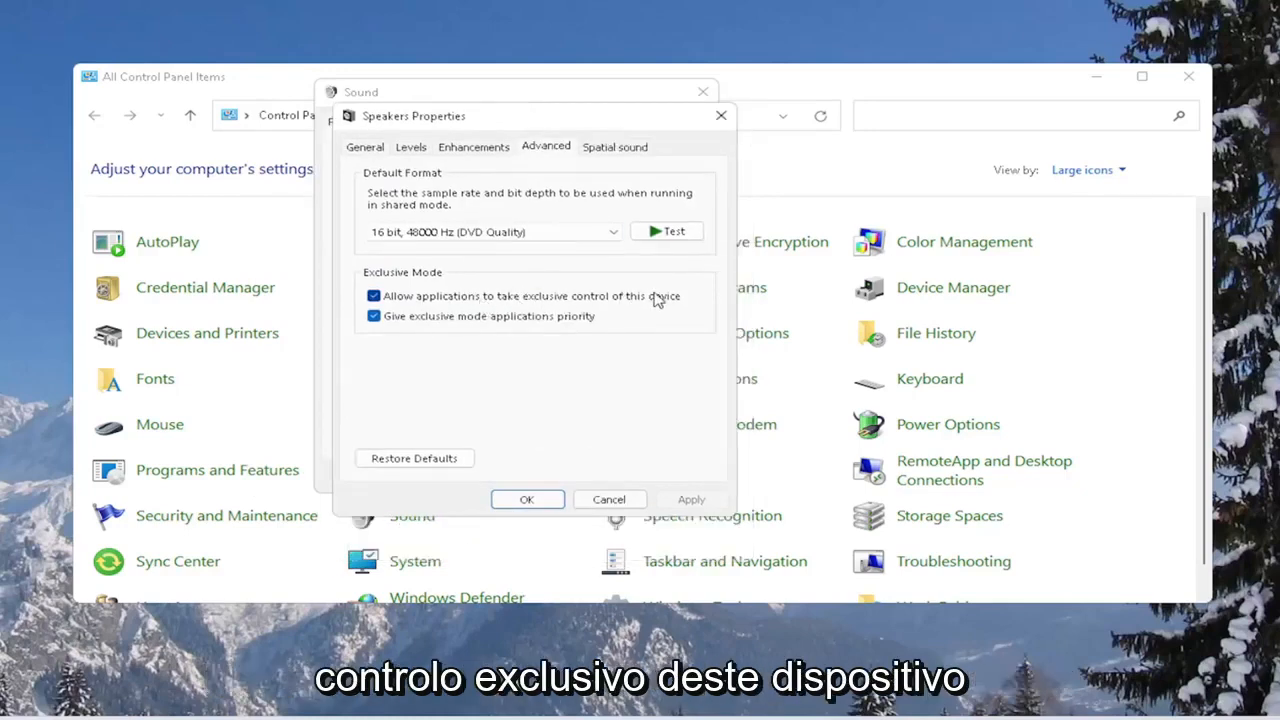
left_click(616, 146)
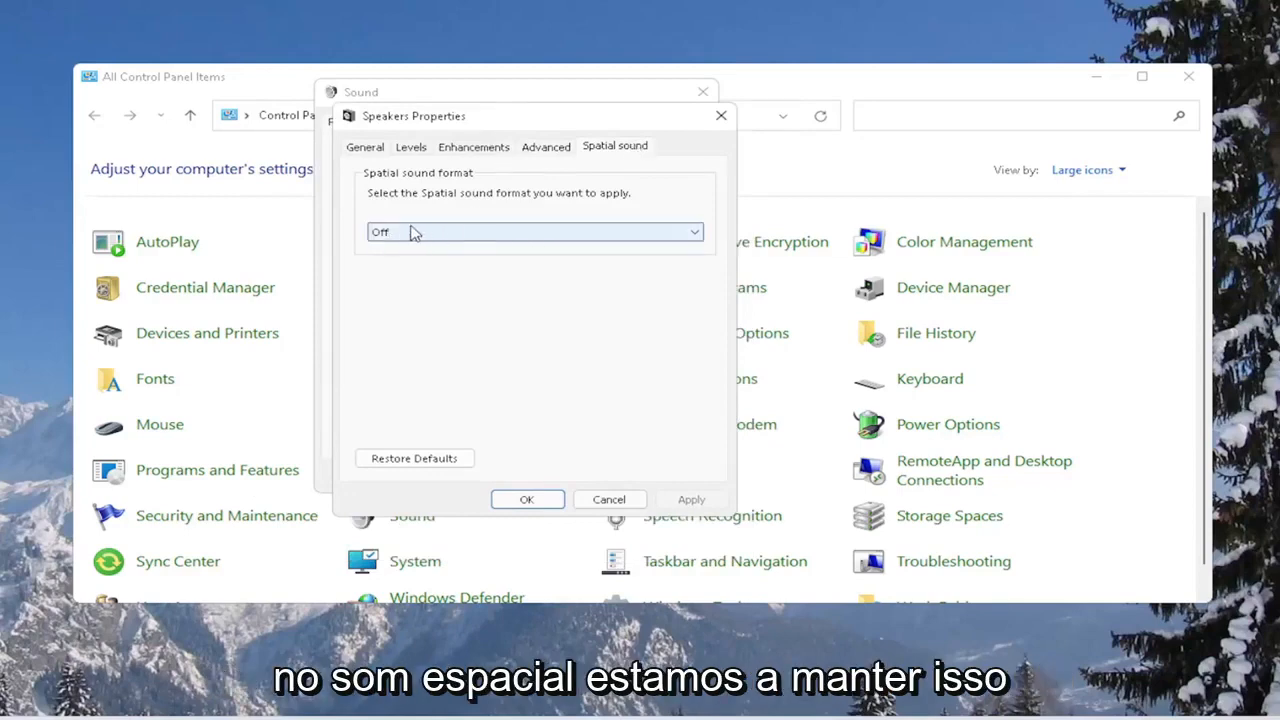
left_click(474, 146)
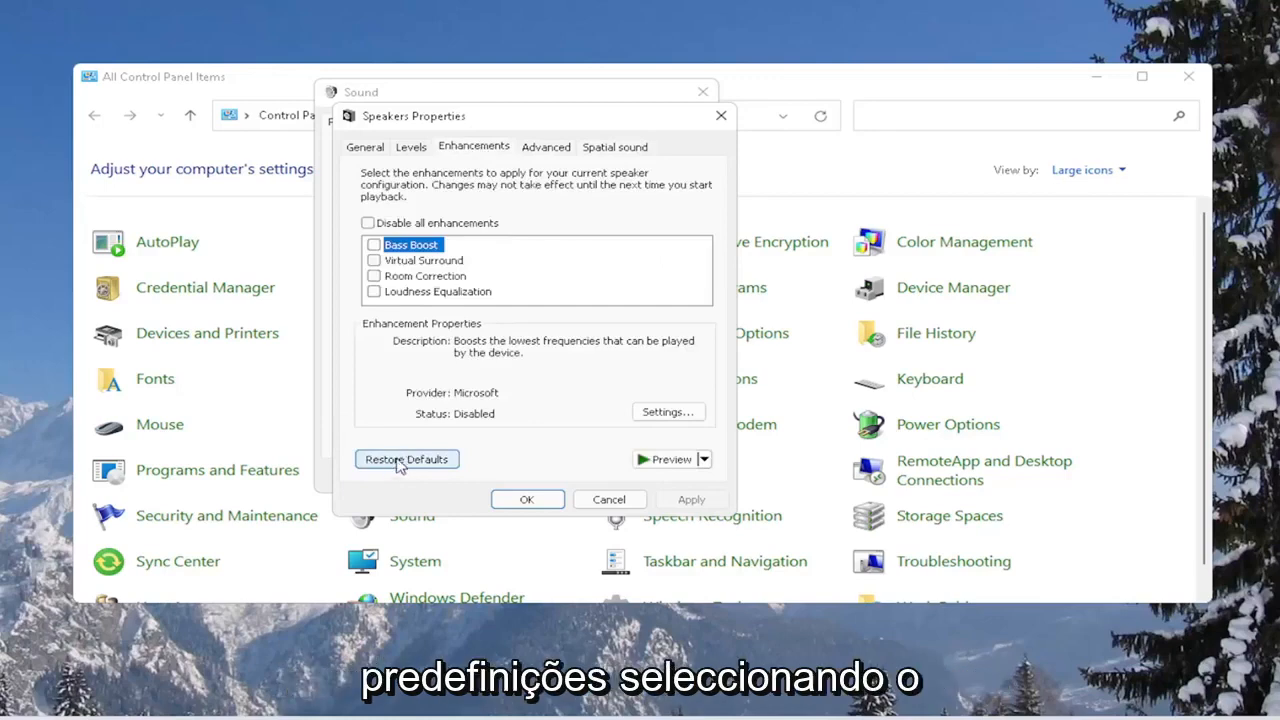
Restore the speaker enhancements to defaults and close the Speakers Properties and Sound dialogs.
left_click(406, 458)
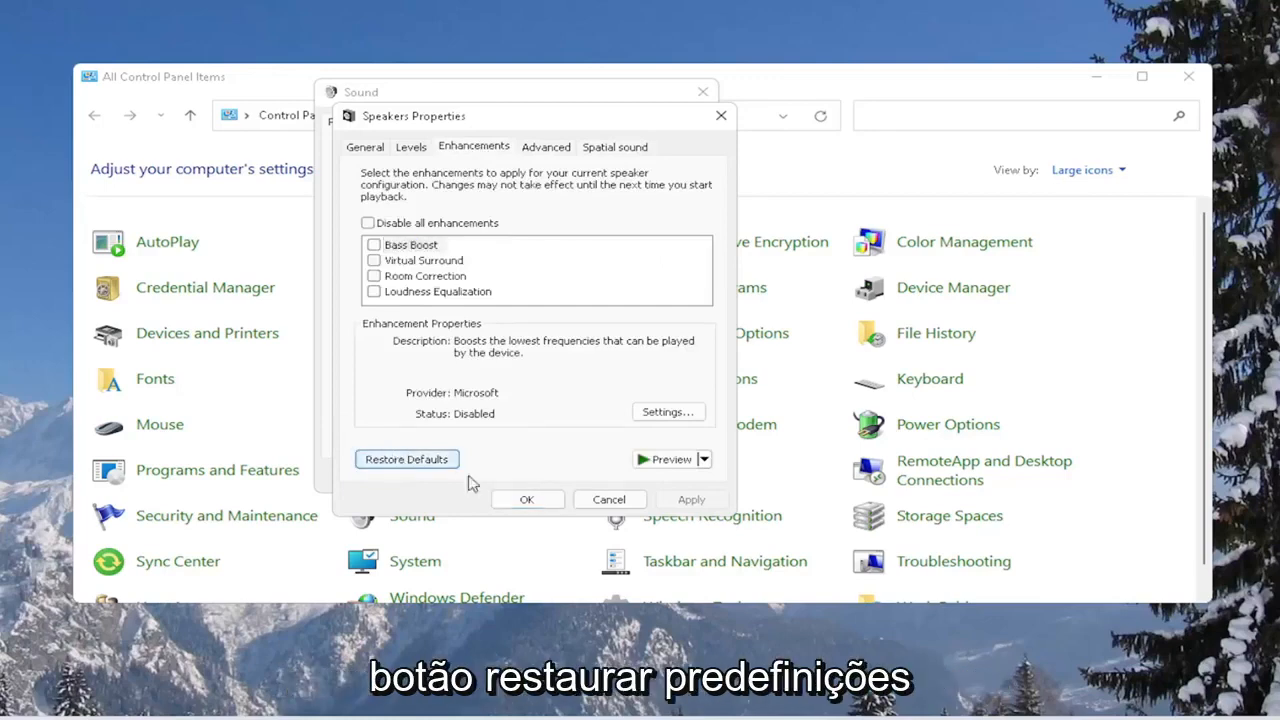
left_click(528, 500)
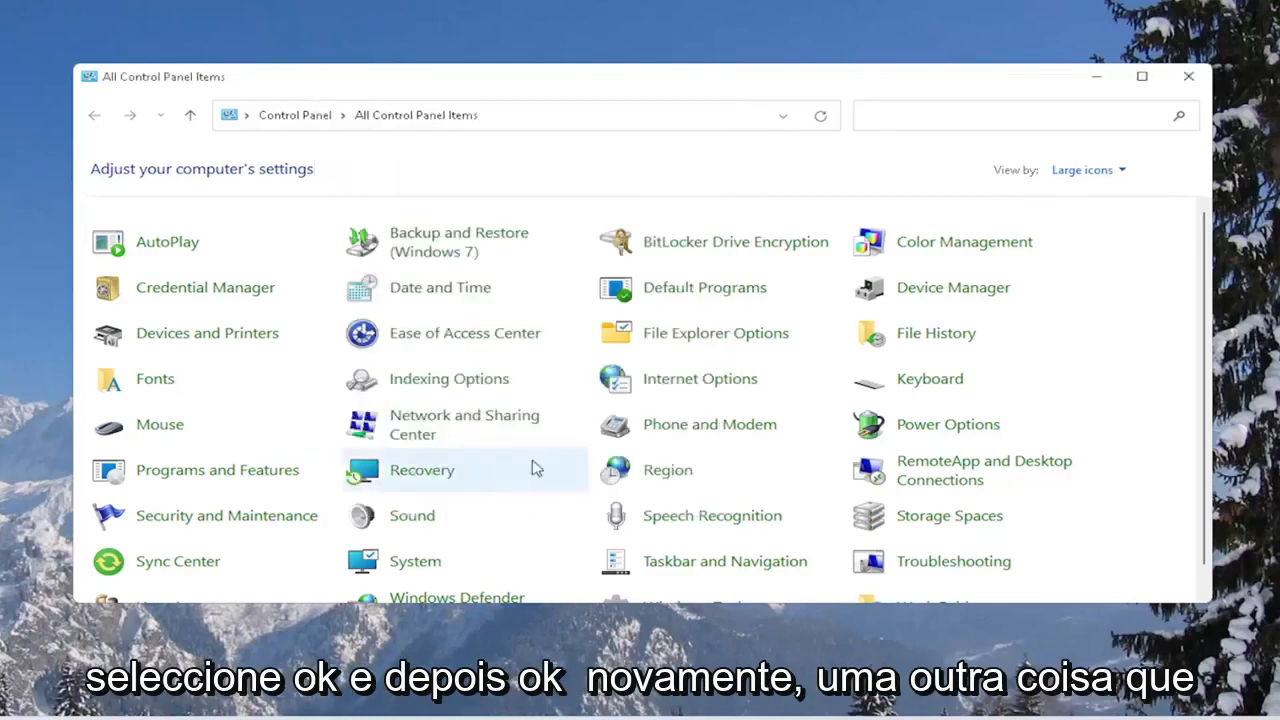
left_click(1188, 76)
type("troubleshoot")
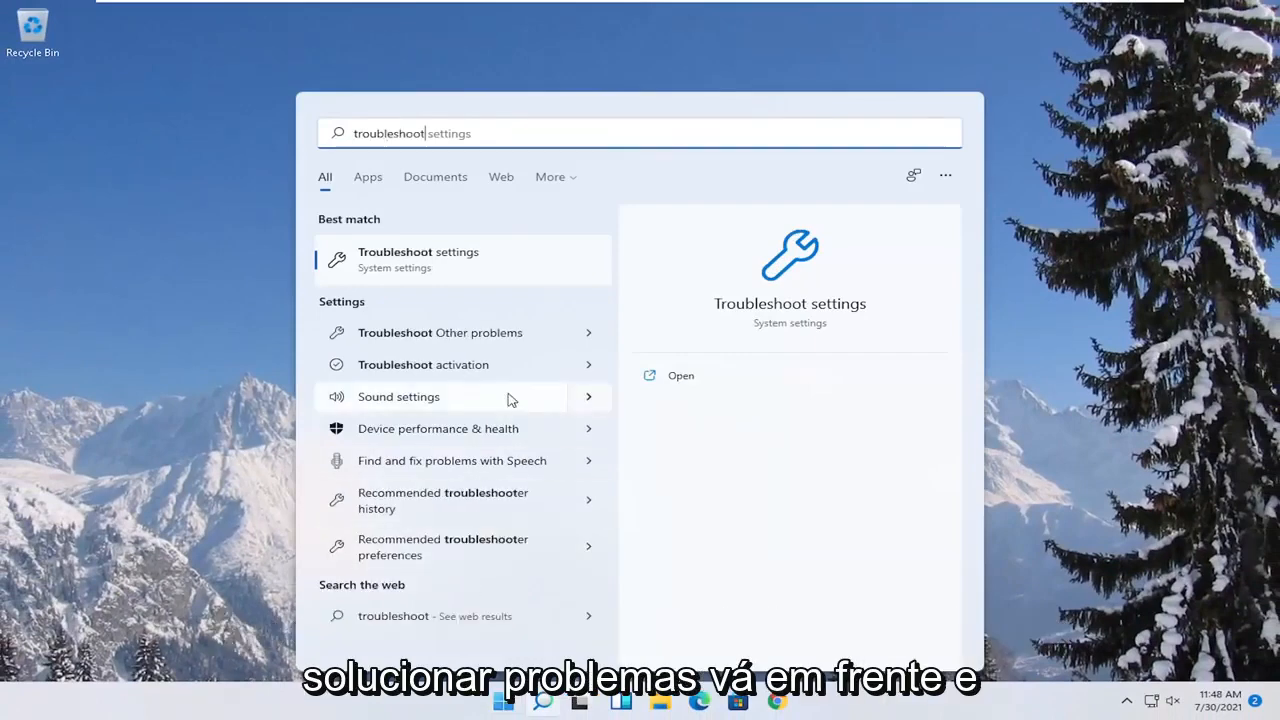
Launch the Troubleshoot settings page from the Start search results.
left_click(680, 376)
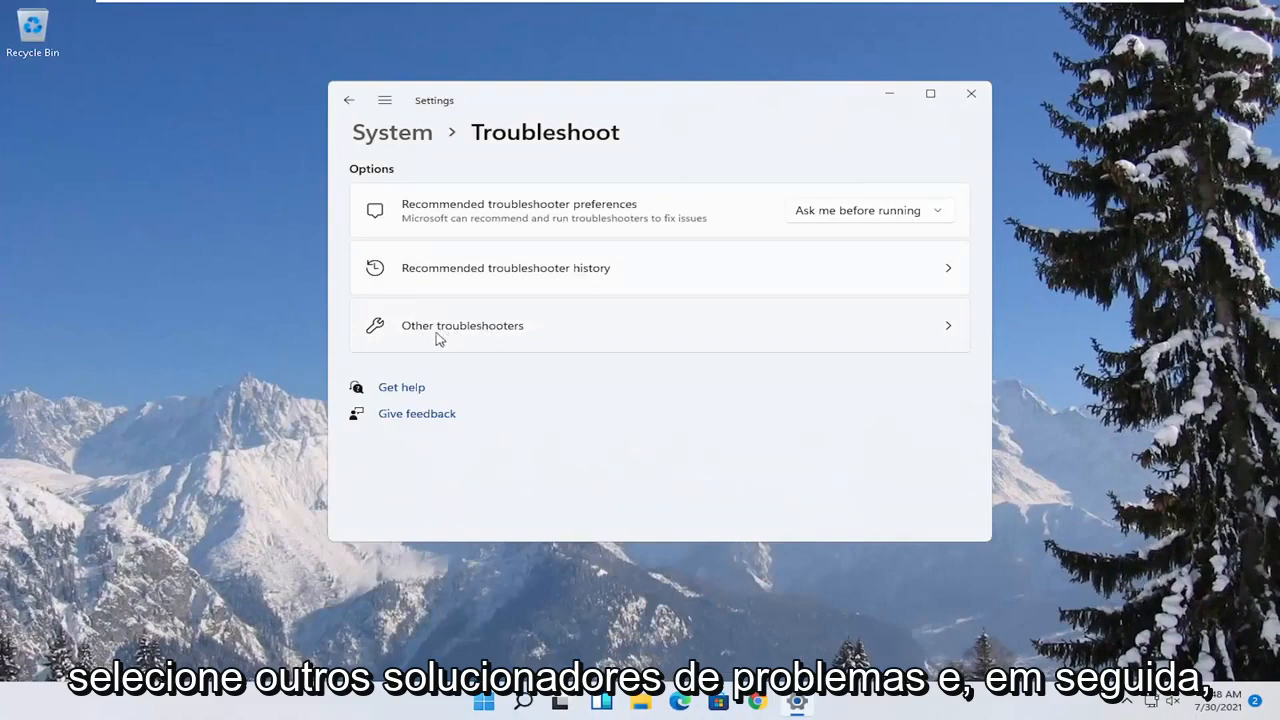
Run the Playing Audio troubleshooter from Other troubleshooters, skipping Audio Enhancements, through to Close.
left_click(462, 324)
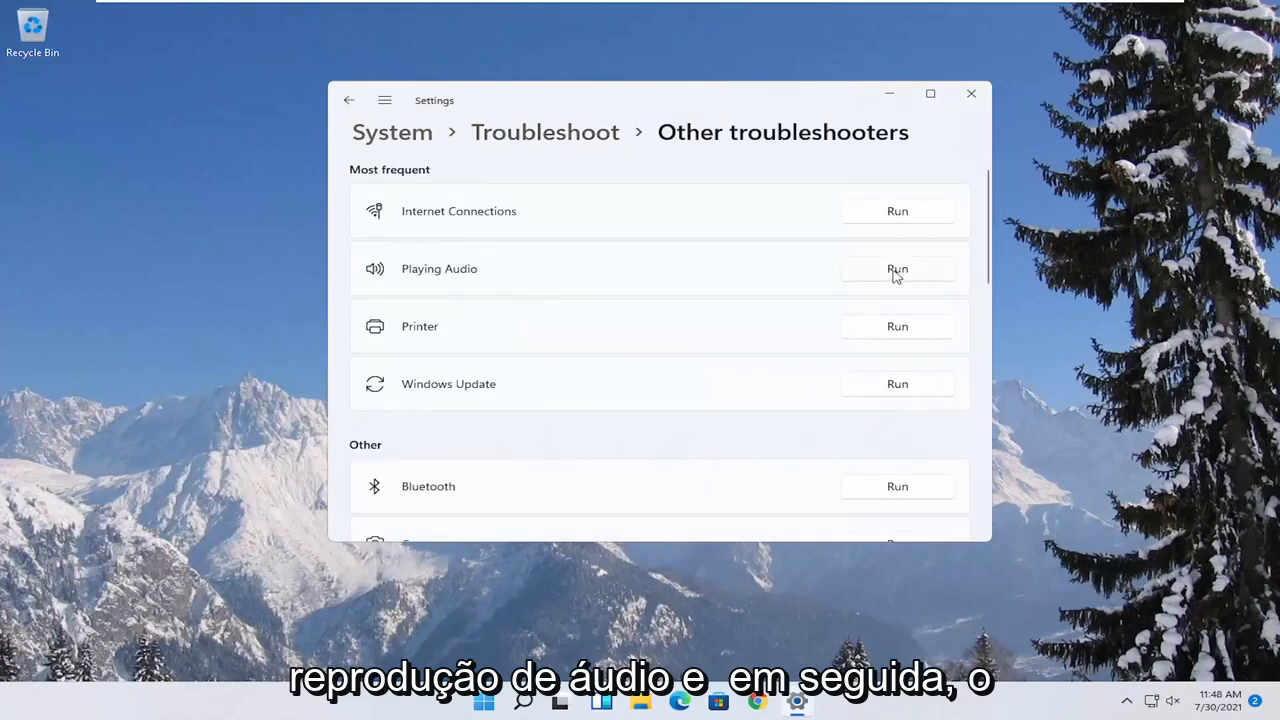
left_click(896, 268)
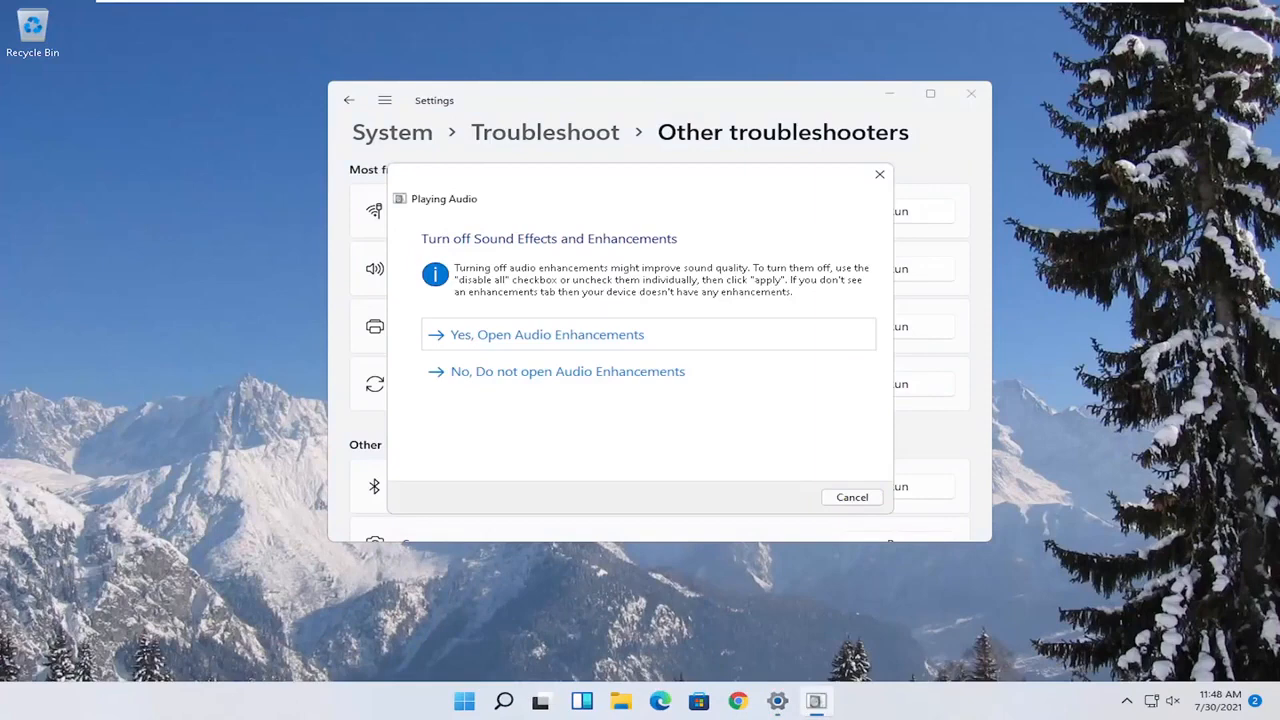
mouse_move(536, 384)
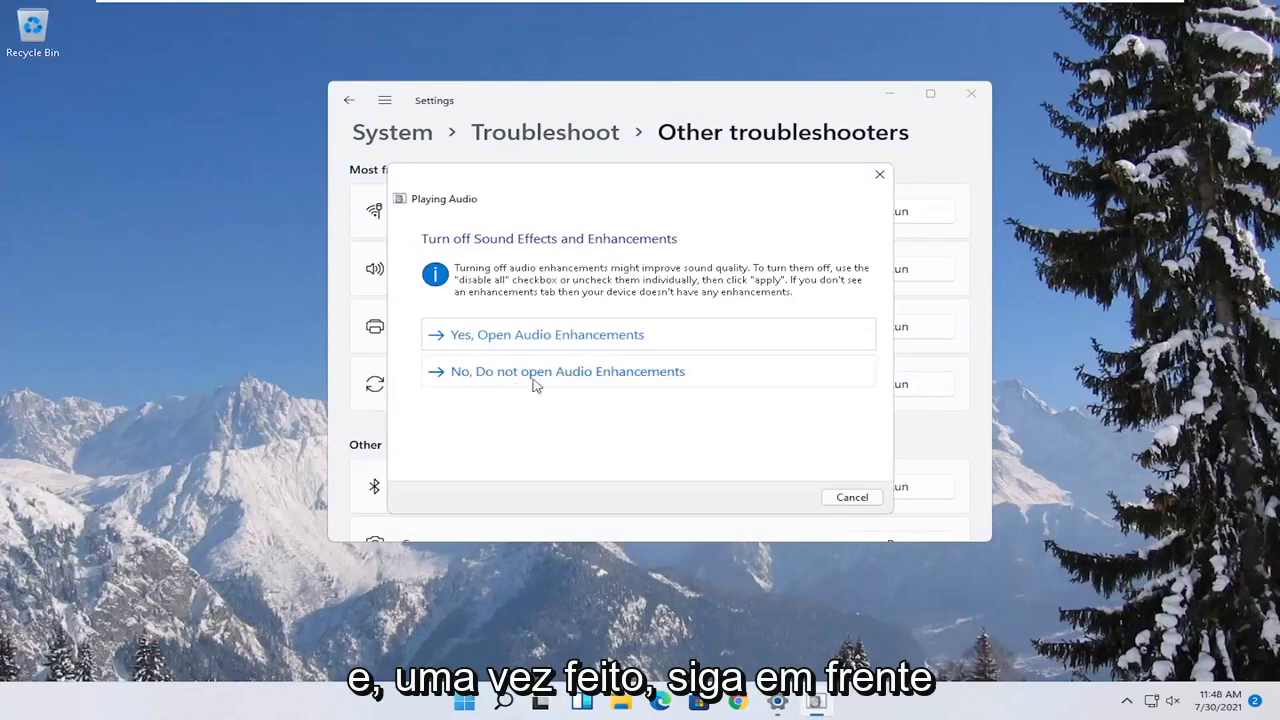
left_click(568, 370)
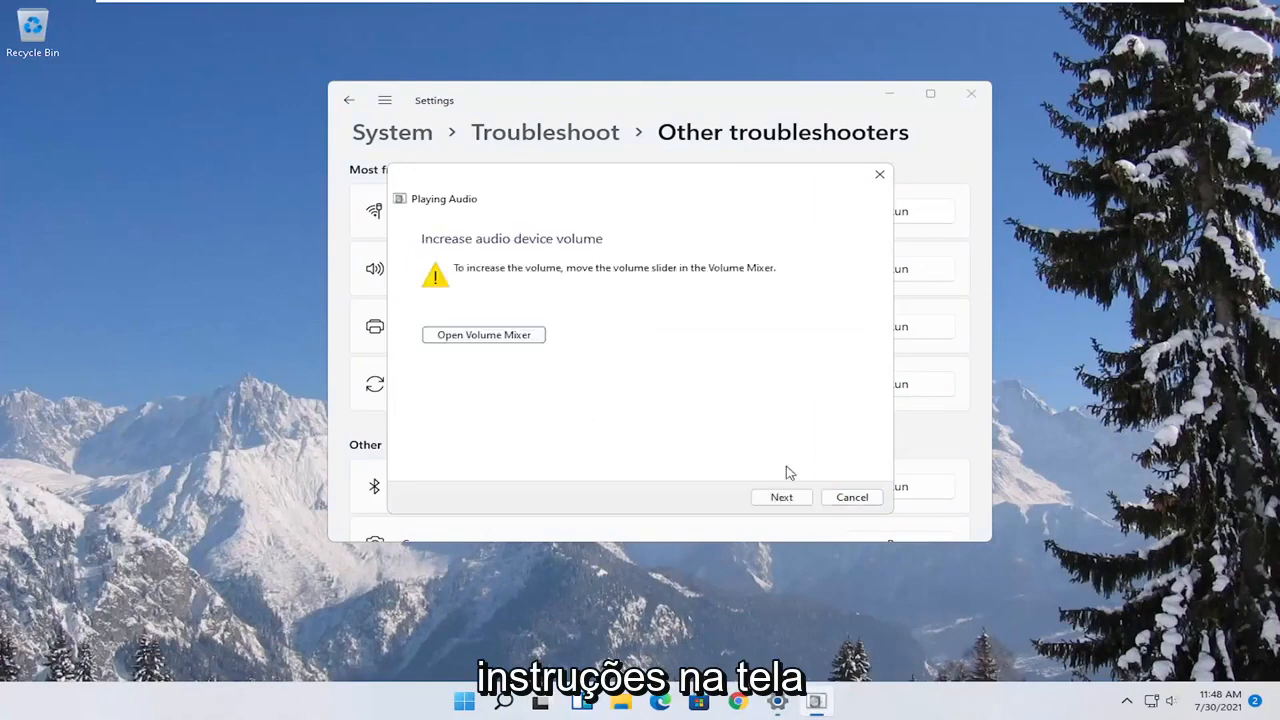
left_click(780, 496)
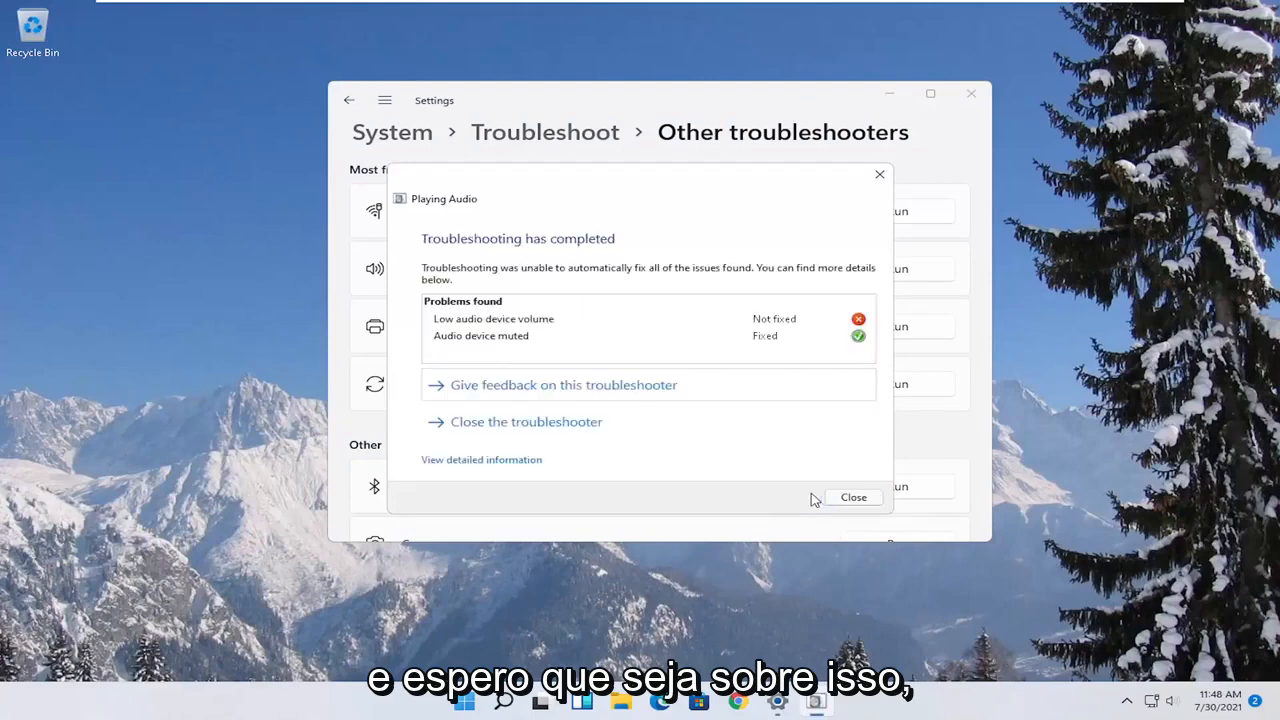
left_click(852, 496)
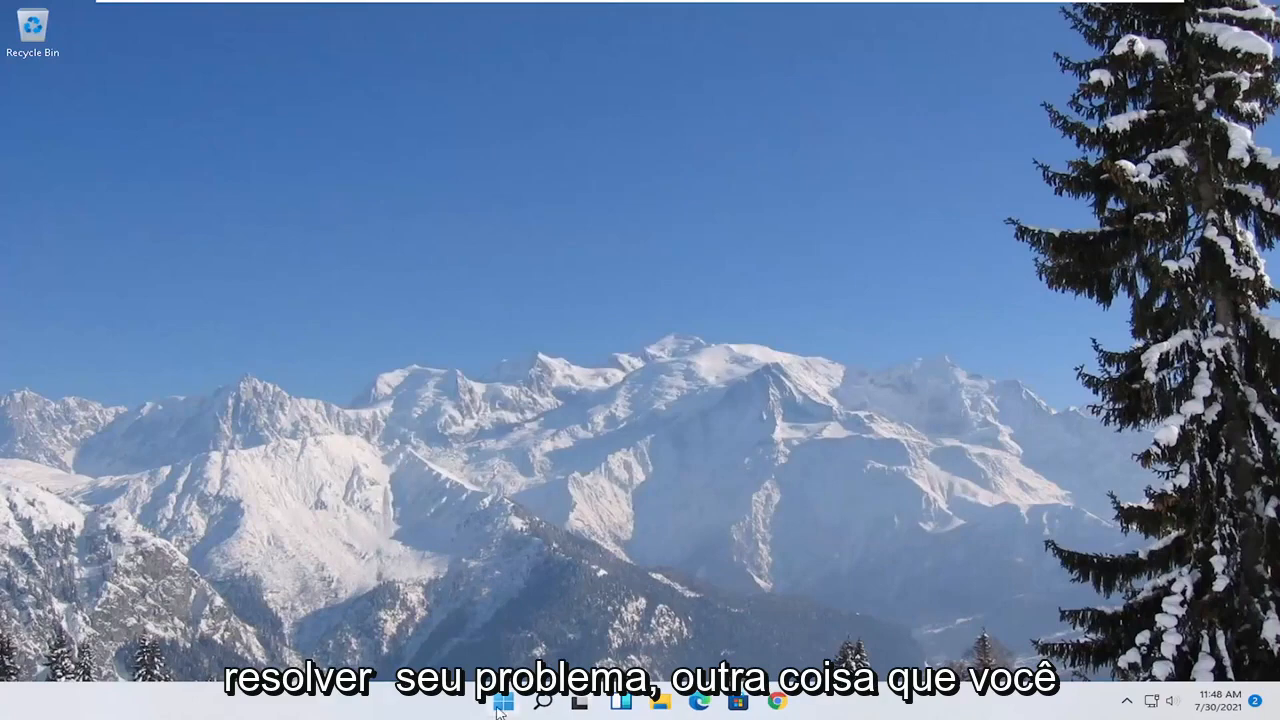
Search 'cmd' and launch Command Prompt as administrator, approving the UAC prompt.
type("cm")
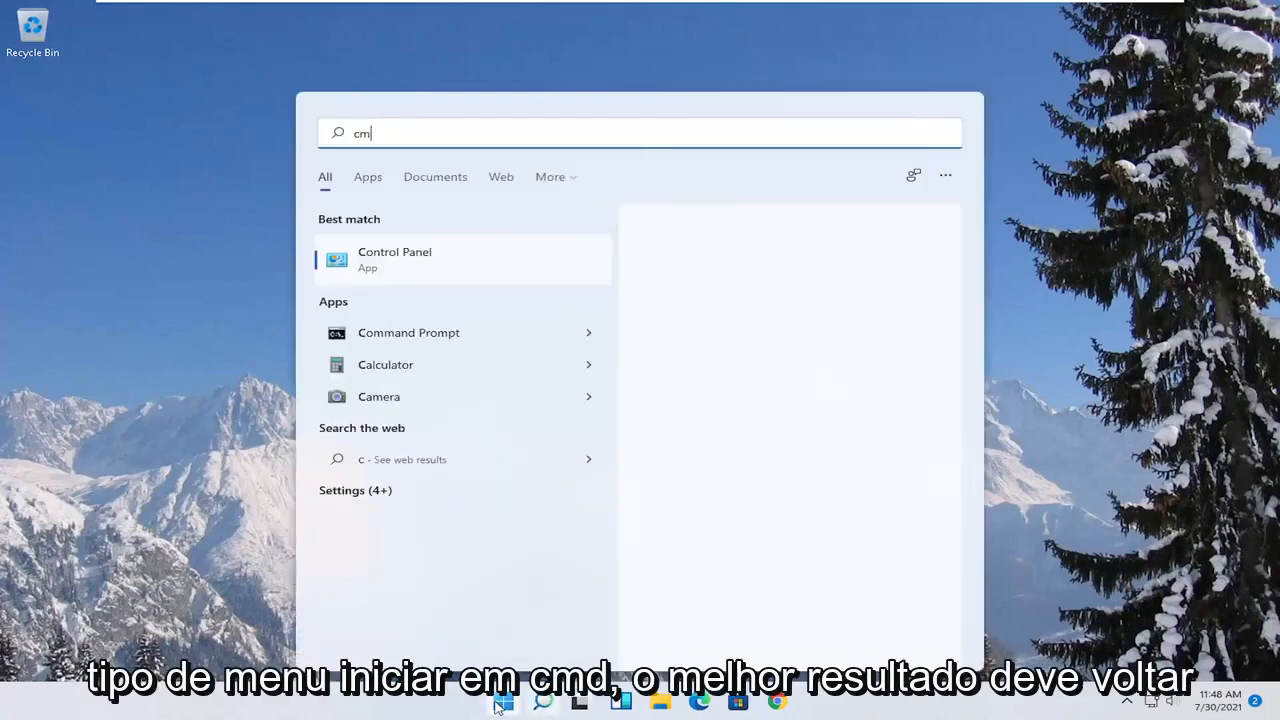
type("d")
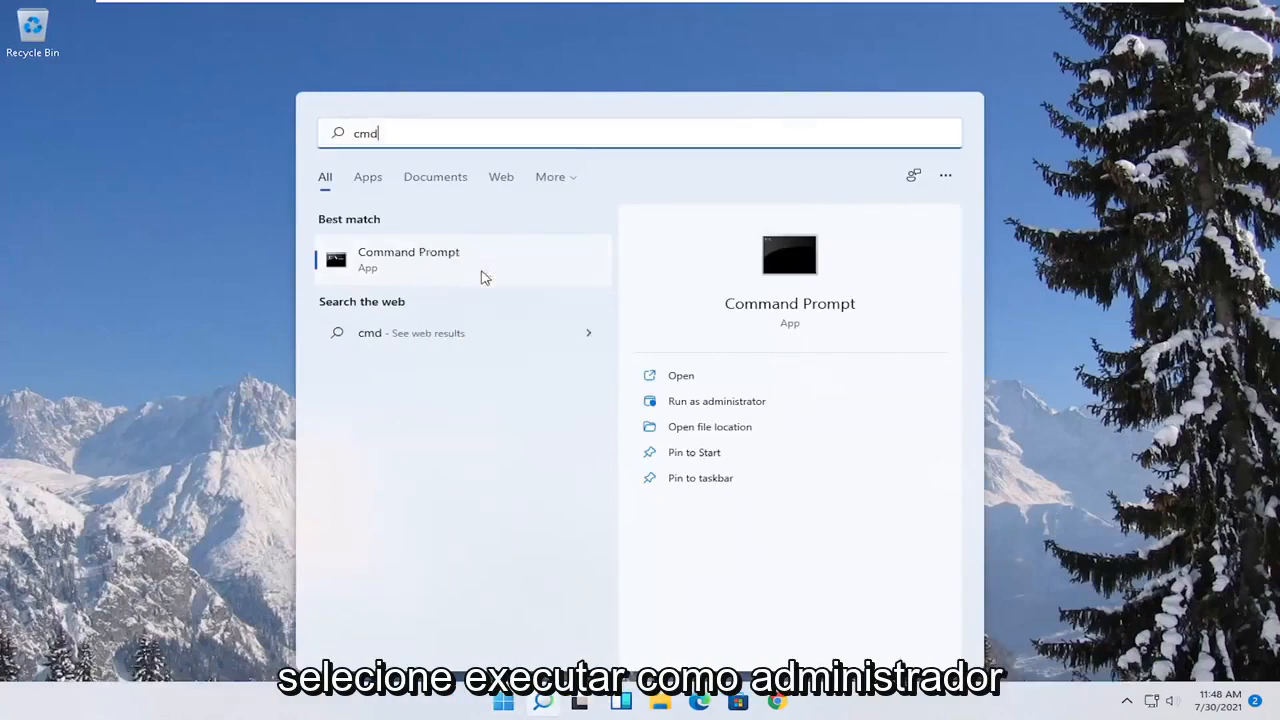
left_click(716, 400)
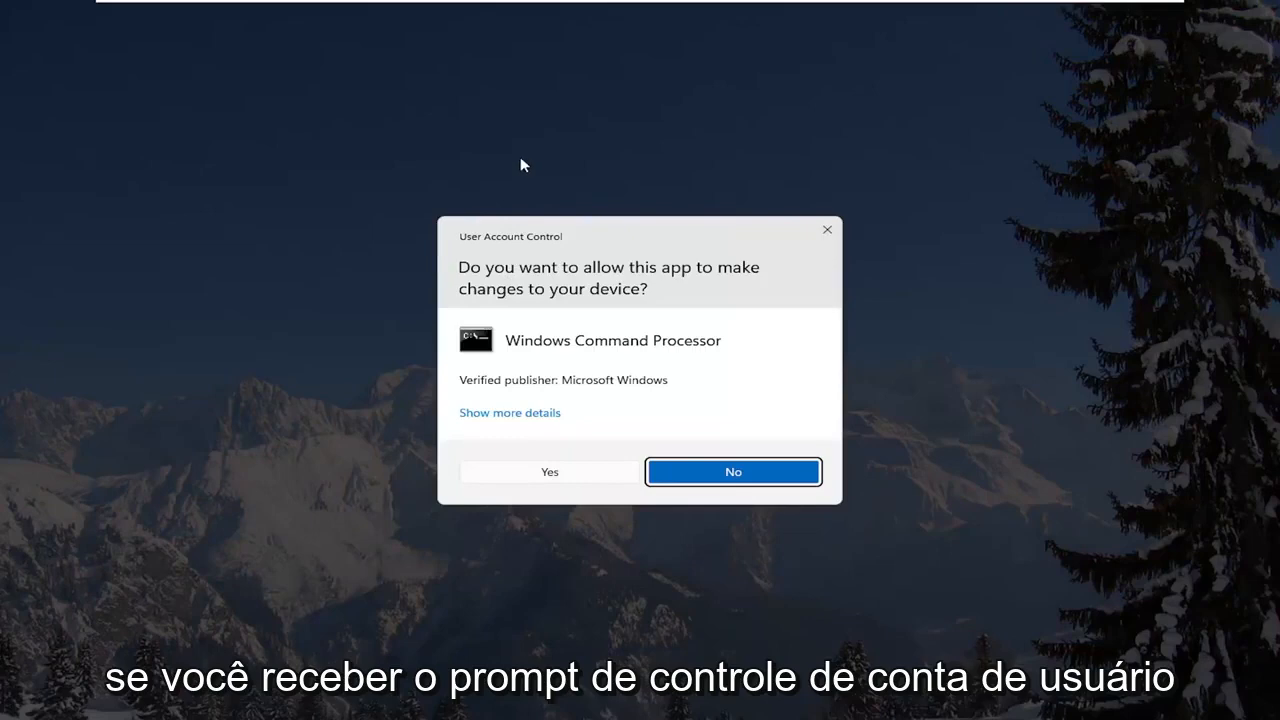
left_click(548, 472)
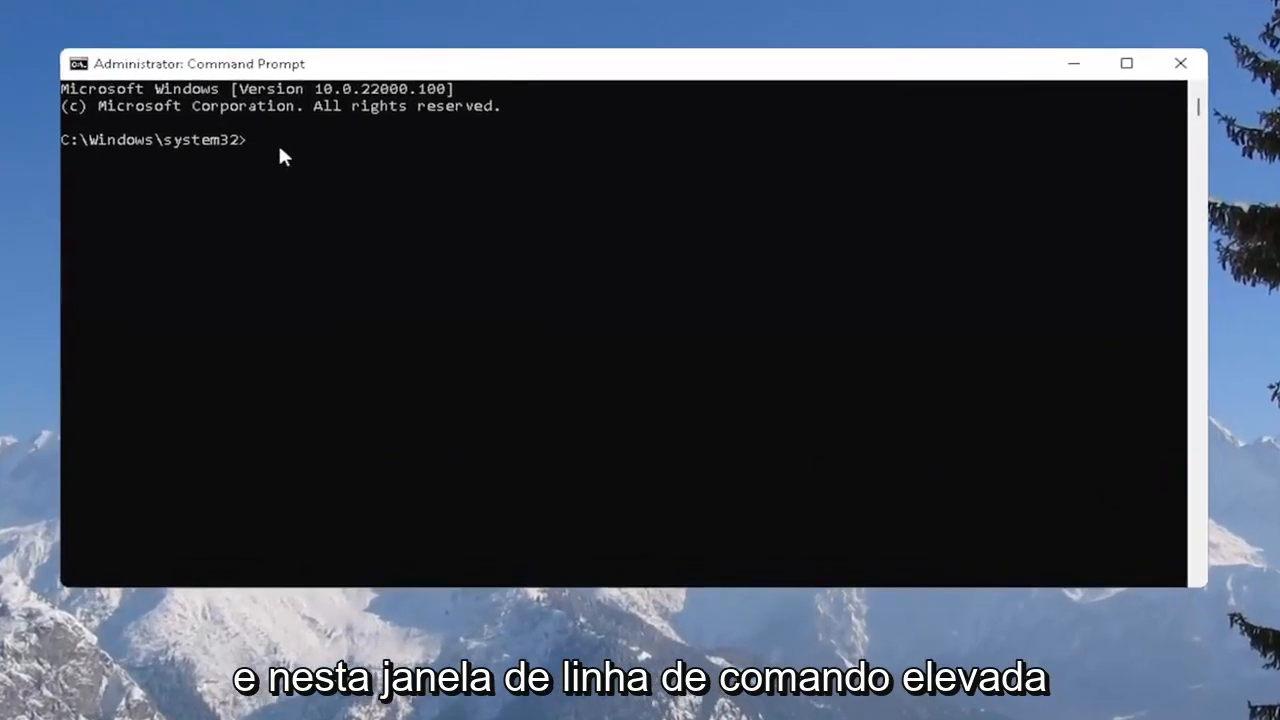
Run sfc /scannow to completion with no integrity violations, then close the window.
type("sfc")
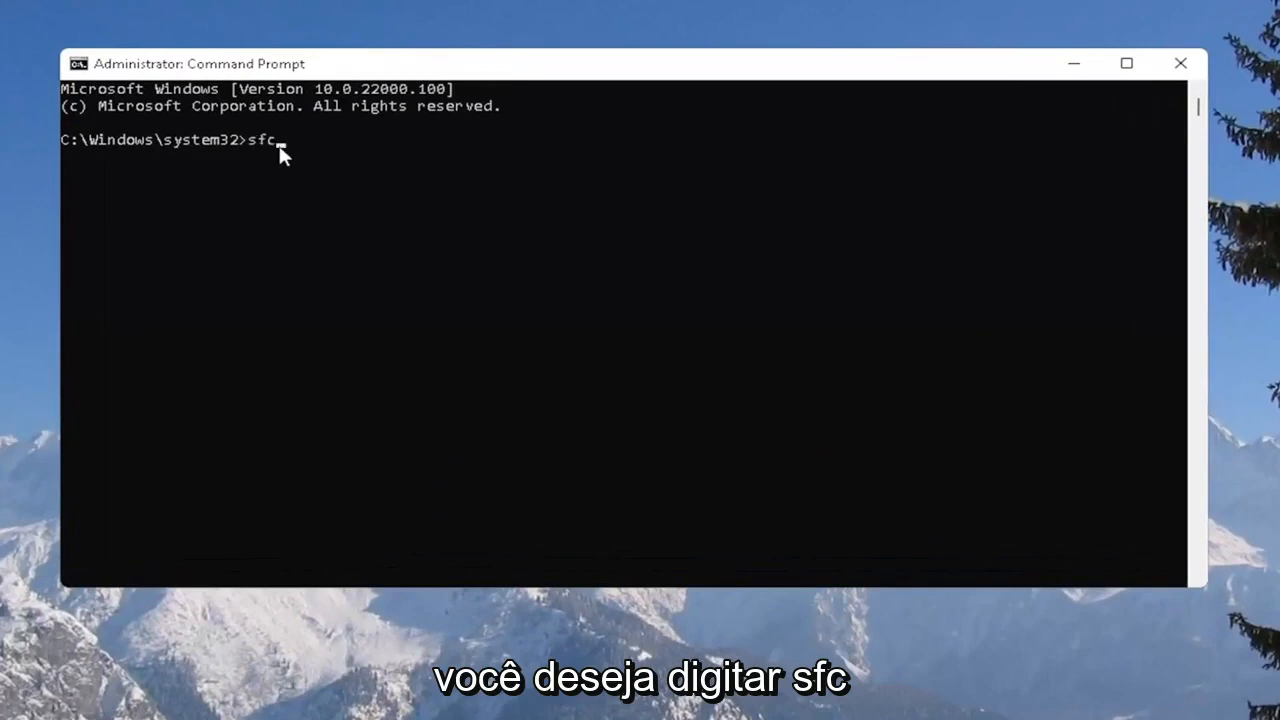
type("/")
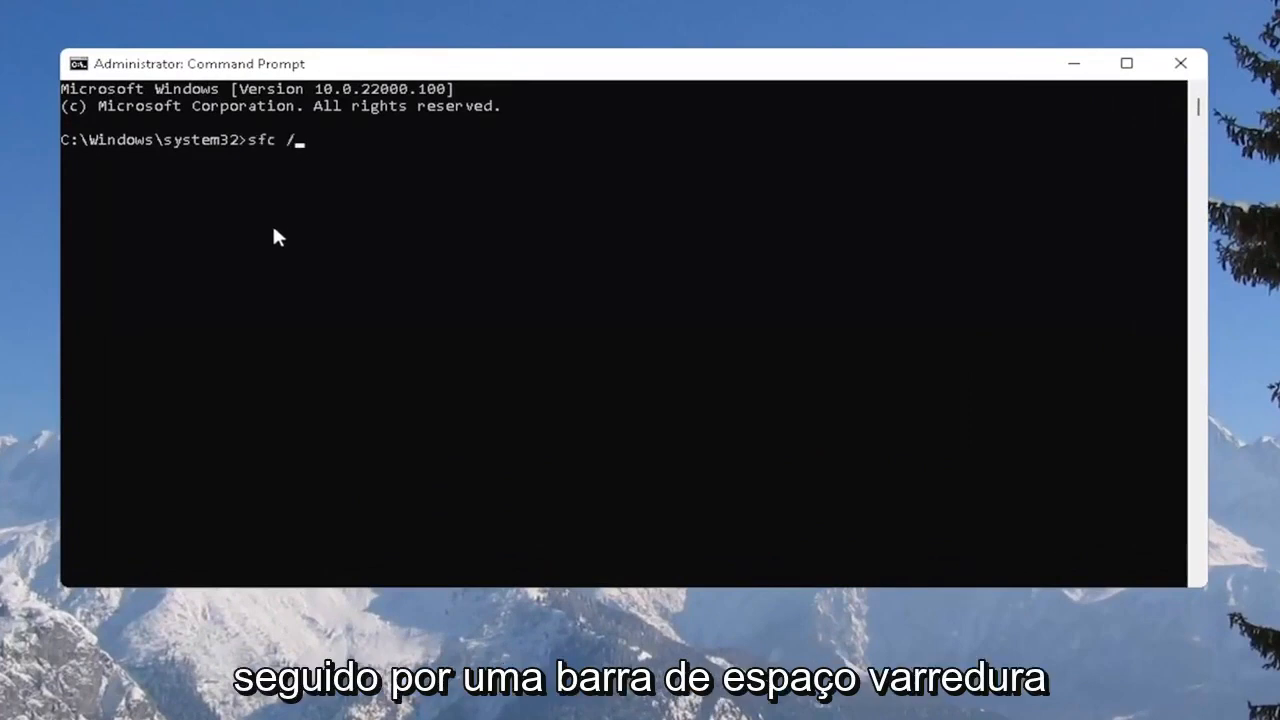
type("scannow")
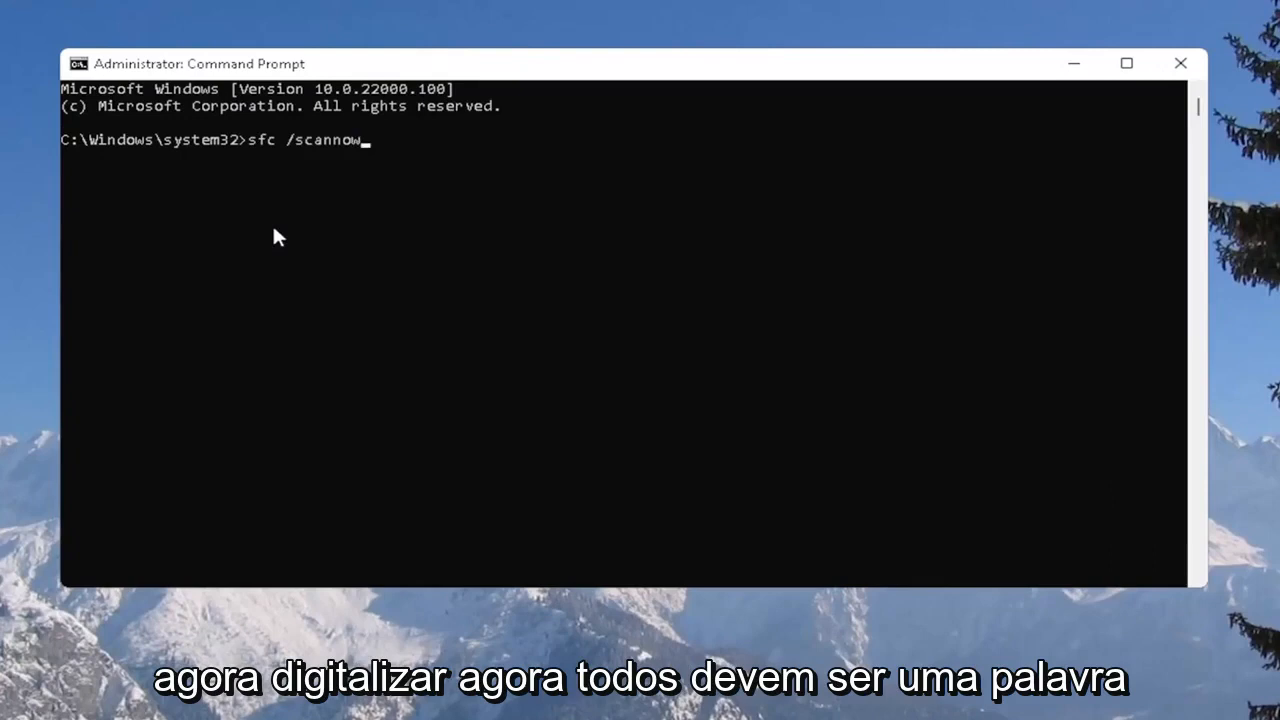
mouse_move(220, 262)
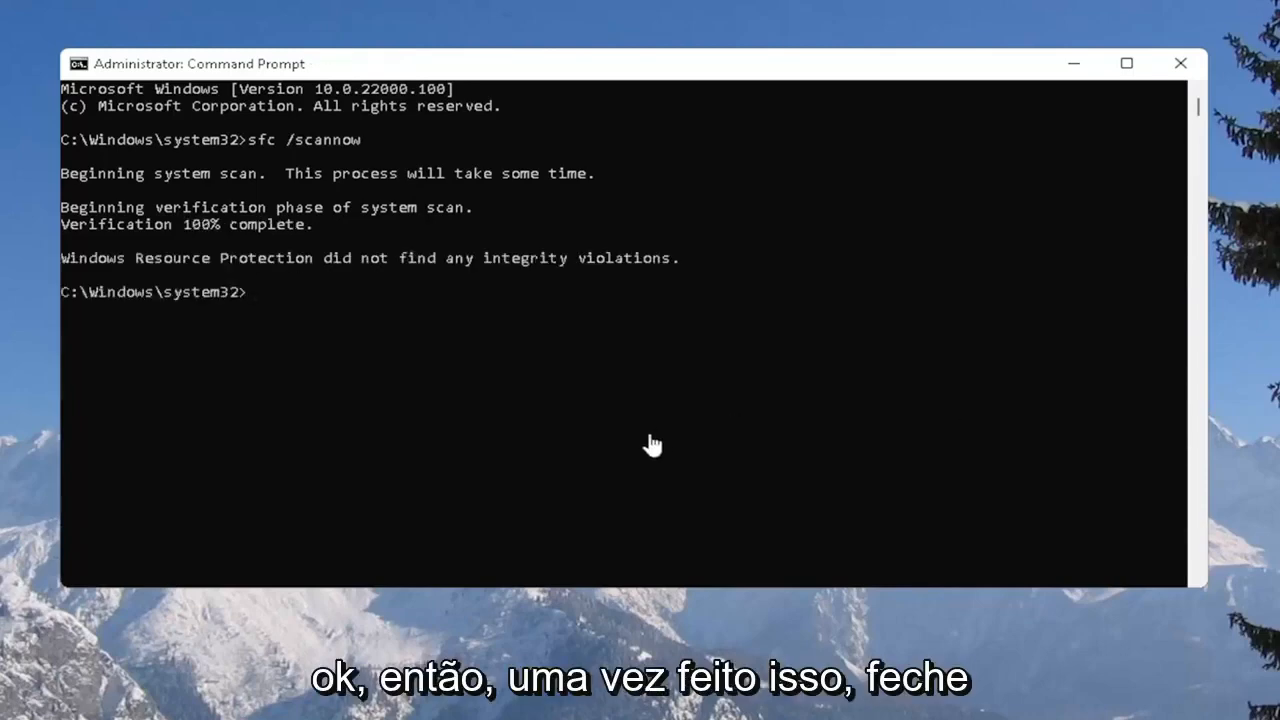
left_click(1180, 62)
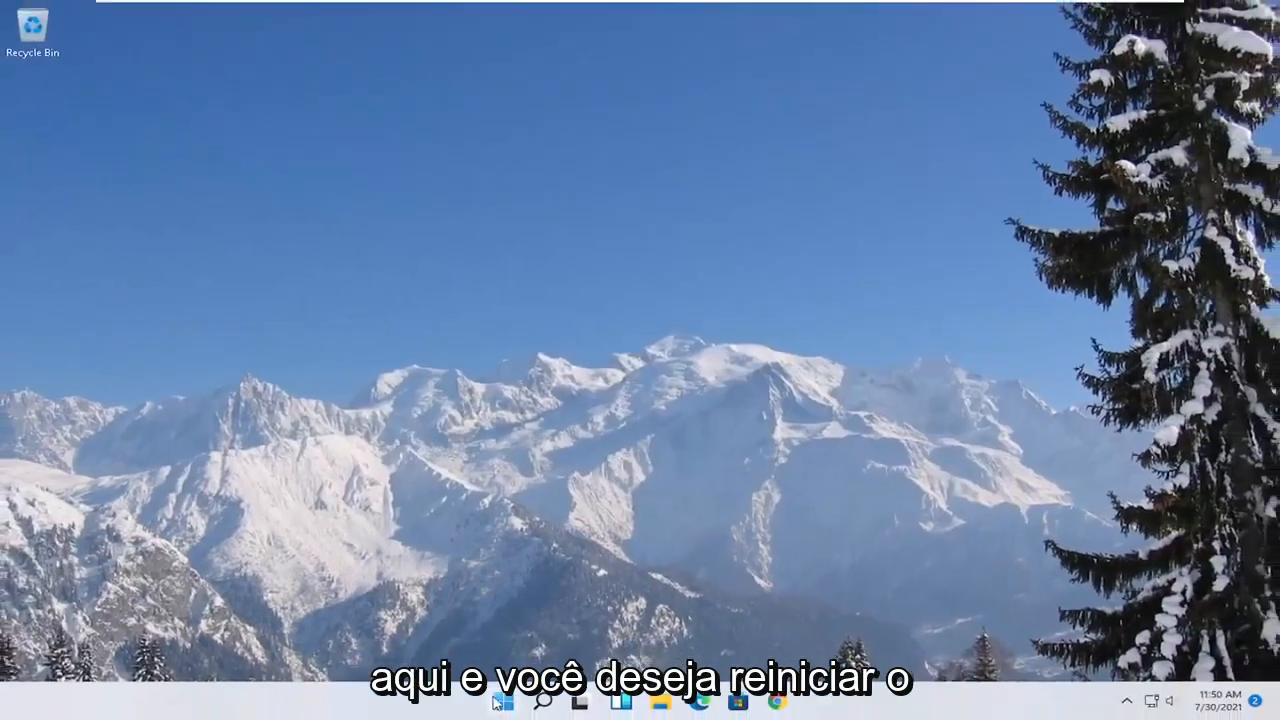
Restart the computer from the Start button's power user menu.
right_click(504, 700)
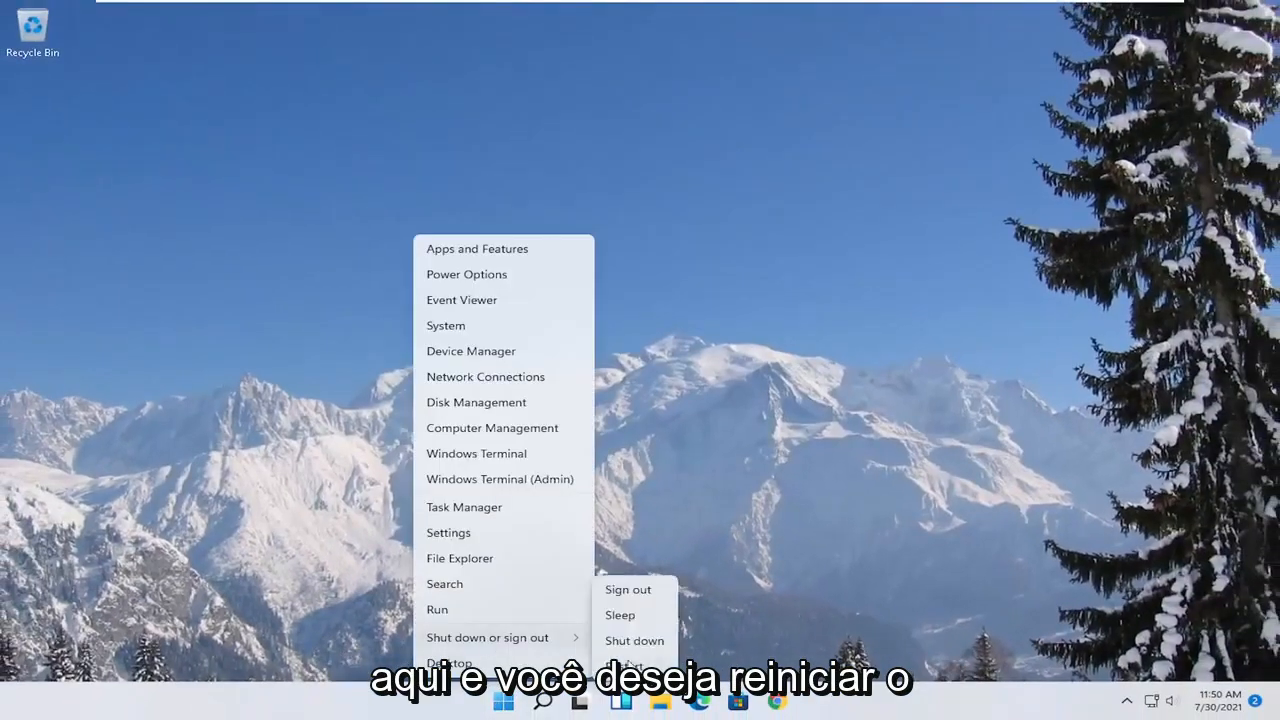
left_click(630, 662)
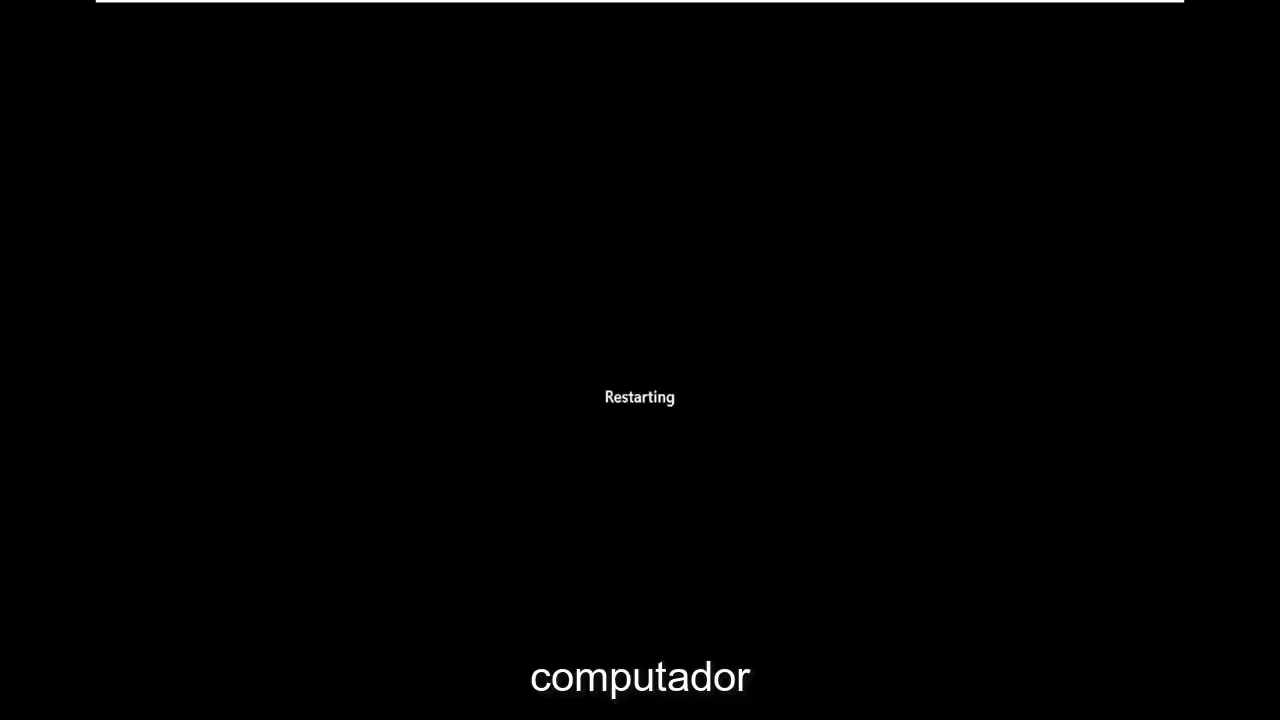